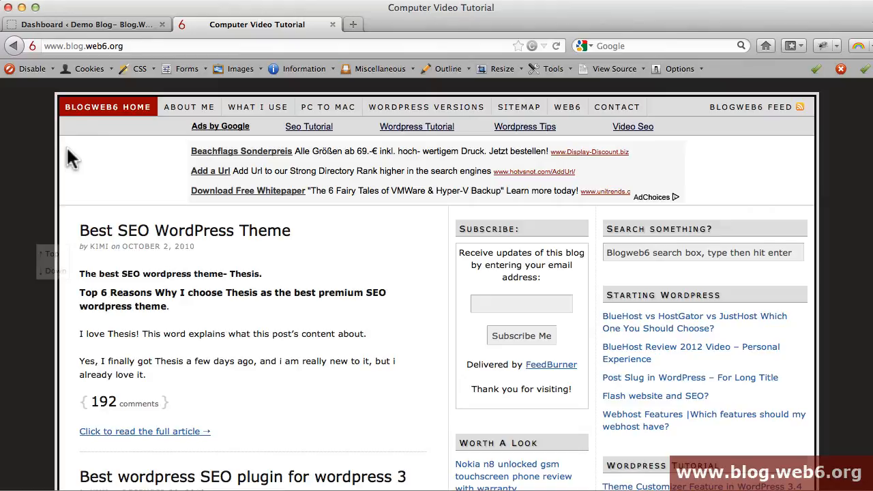
pyautogui.moveTo(367, 27)
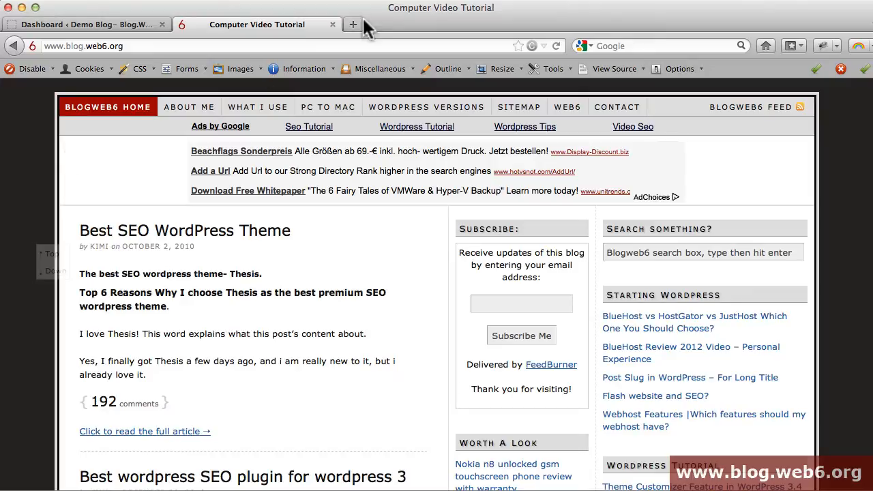
# Switch Firefox to the Demo Blog WordPress dashboard tab
pyautogui.click(89, 25)
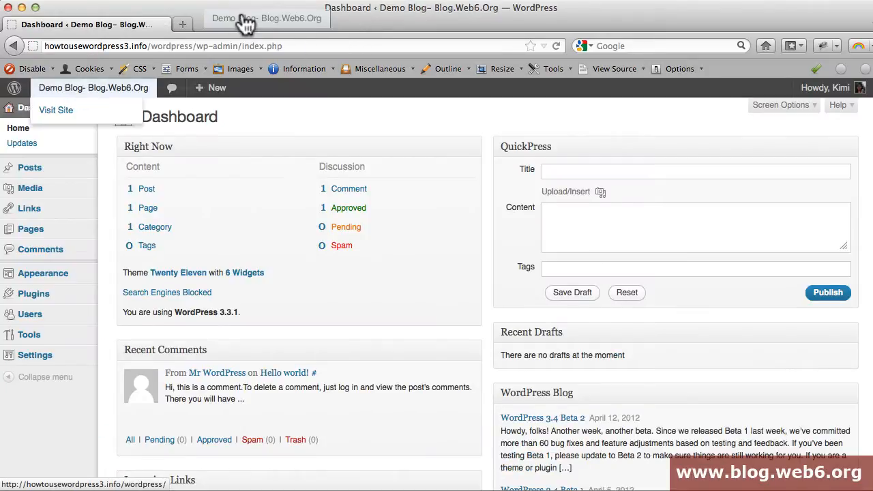
# View the live Demo Blog homepage and its Hello world! post, then return to the dashboard
pyautogui.click(56, 110)
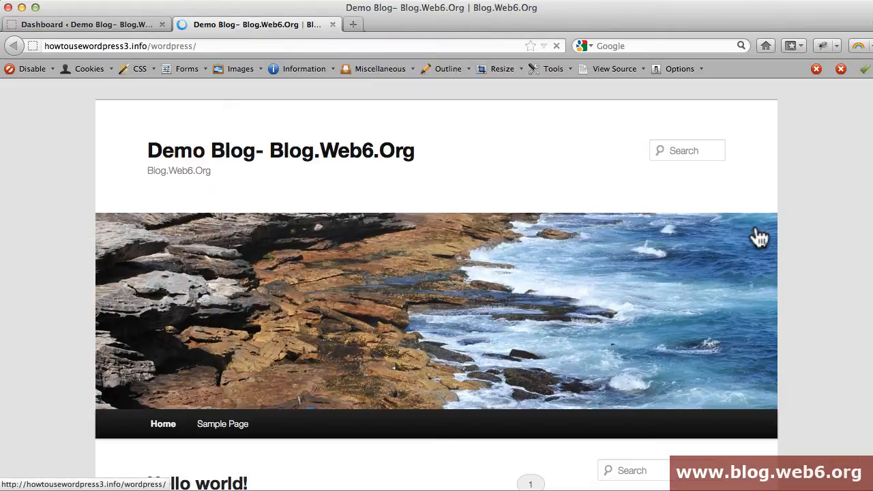
pyautogui.scroll(-3)
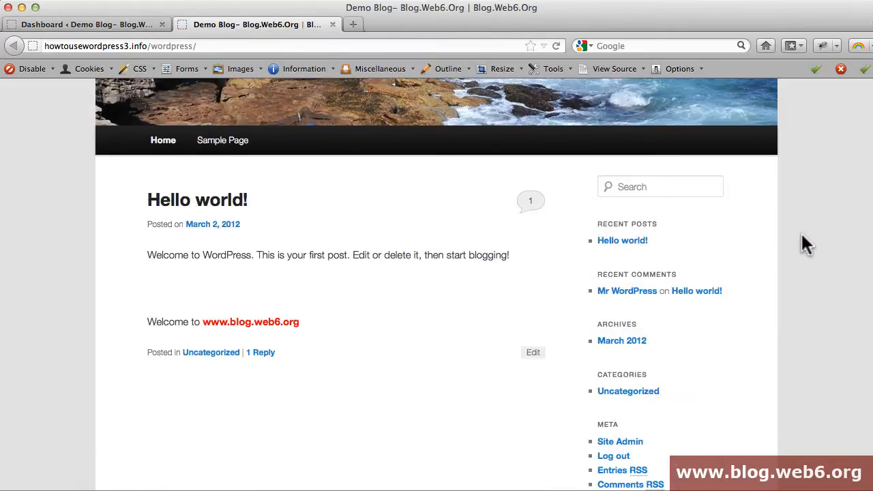
pyautogui.moveTo(732, 283)
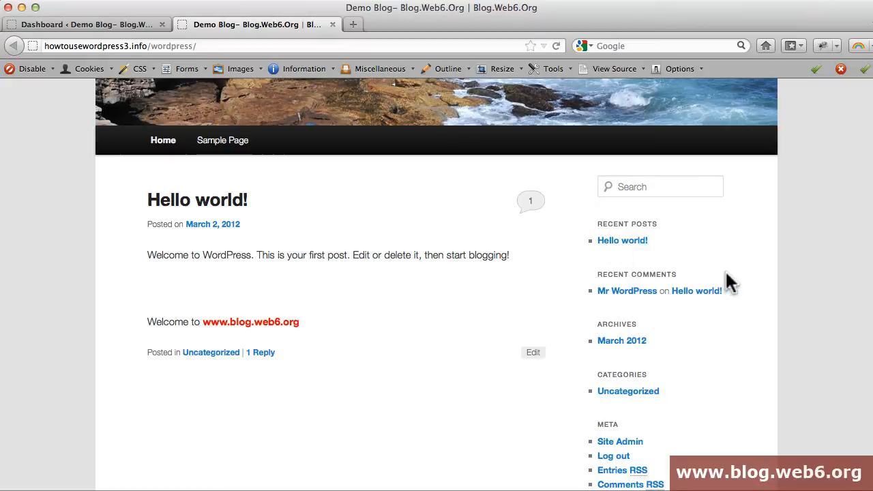
pyautogui.moveTo(242, 253)
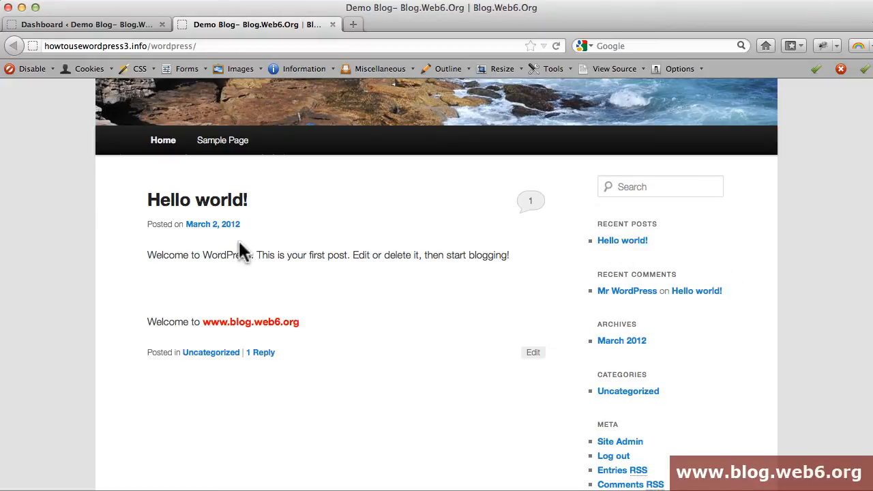
pyautogui.moveTo(251, 249)
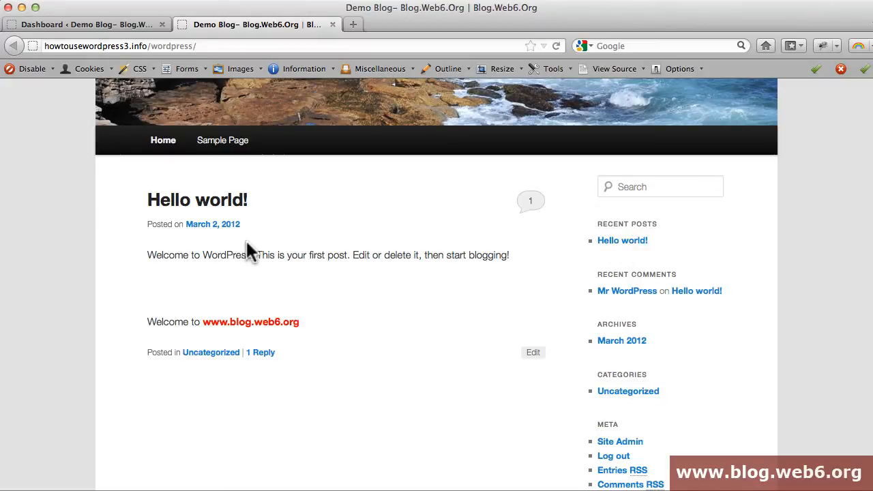
pyautogui.moveTo(334, 335)
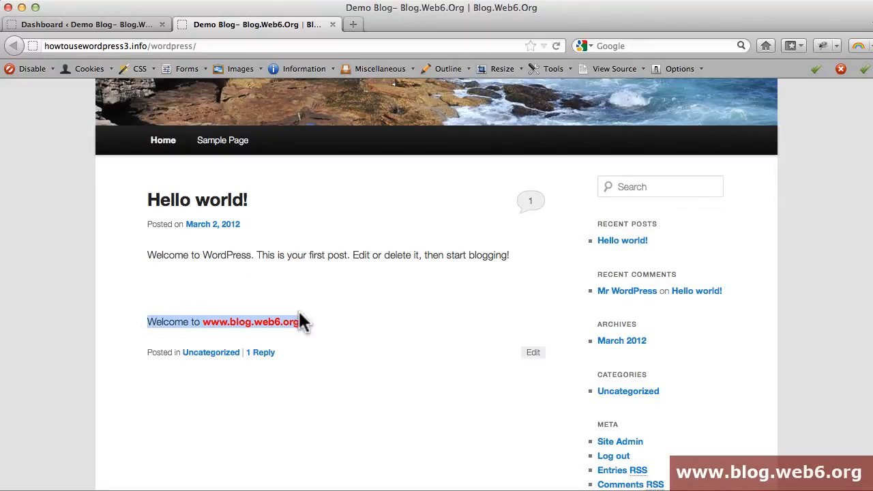
pyautogui.moveTo(455, 338)
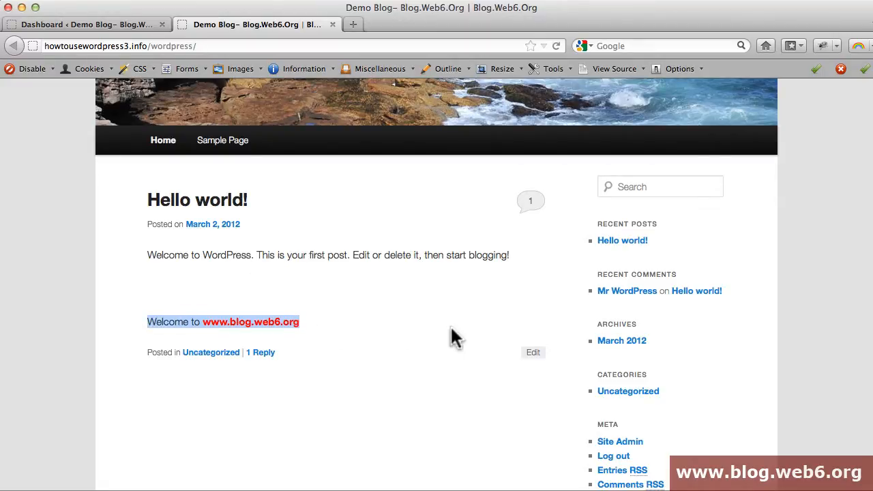
pyautogui.scroll(-3)
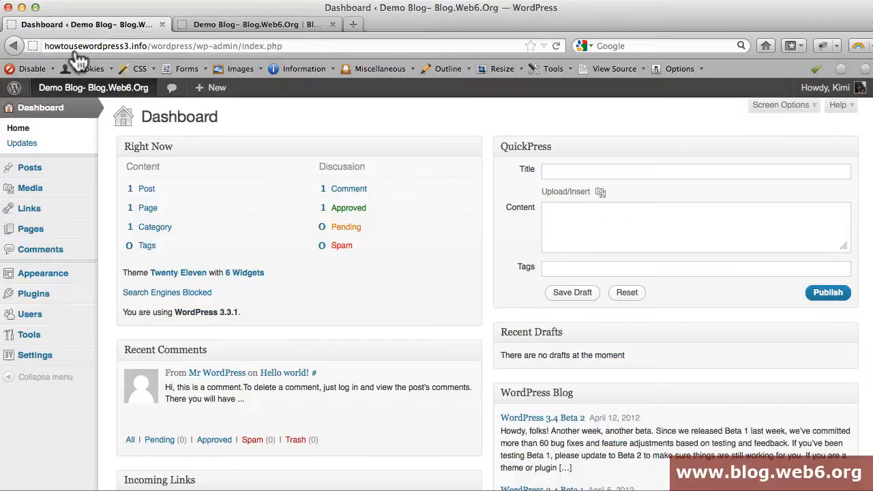
pyautogui.moveTo(49, 127)
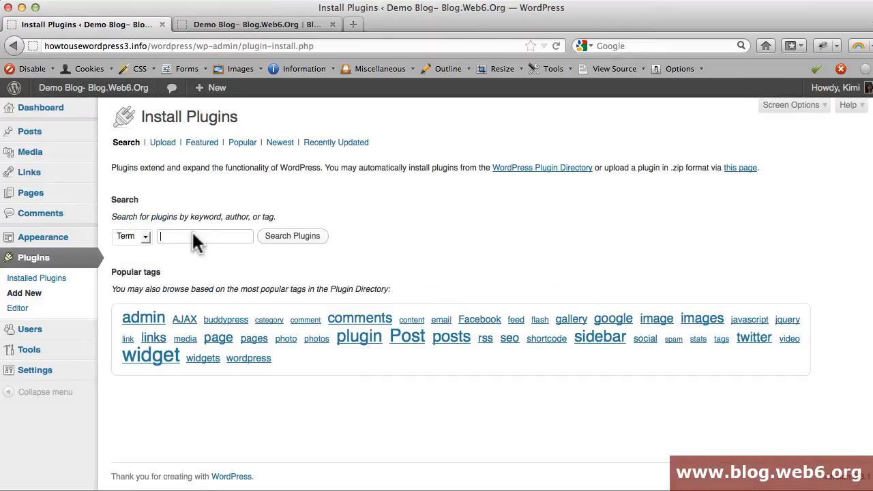
# Search the plugin directory for 'twenty eleven theme extension' from Install Plugins
pyautogui.write('twenty')
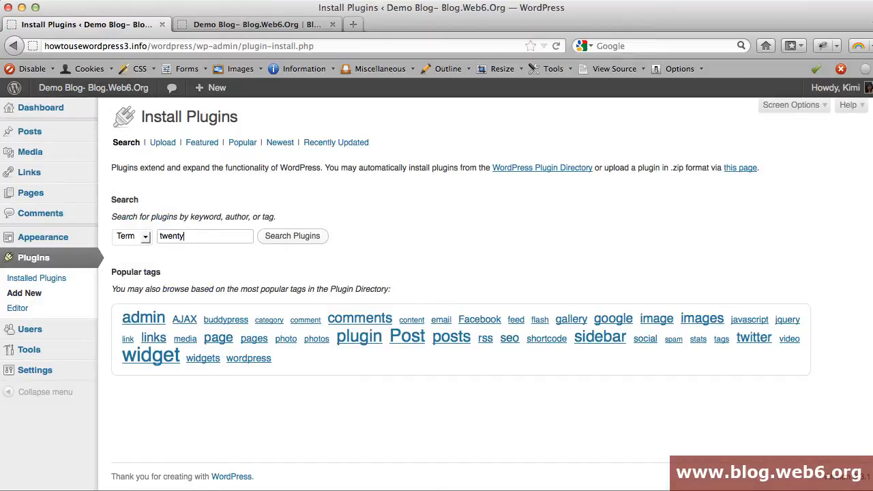
pyautogui.write('eleven')
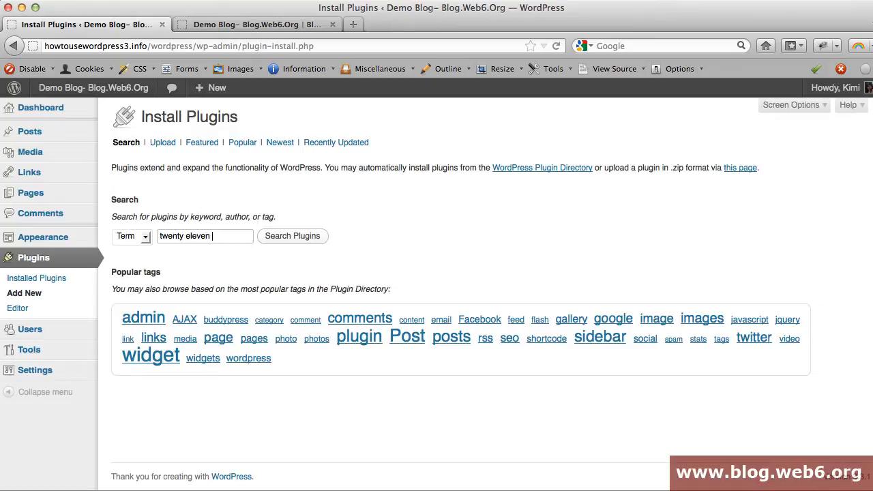
pyautogui.write('theme extension')
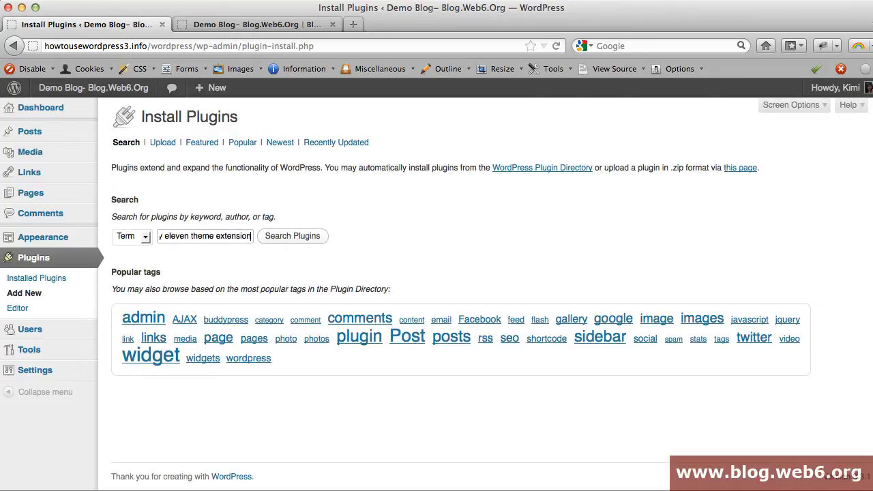
pyautogui.click(292, 235)
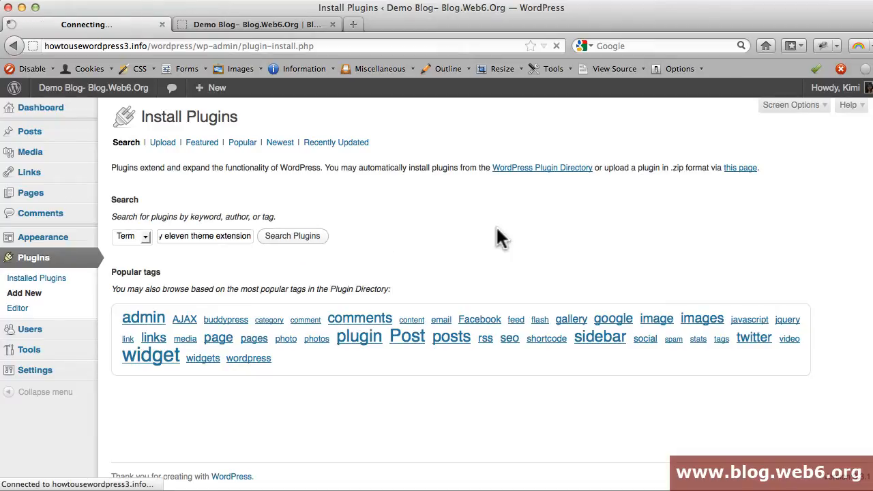
# Bring up the Details window for Twenty Eleven Theme Extensions 1.2 from the results
pyautogui.click(292, 235)
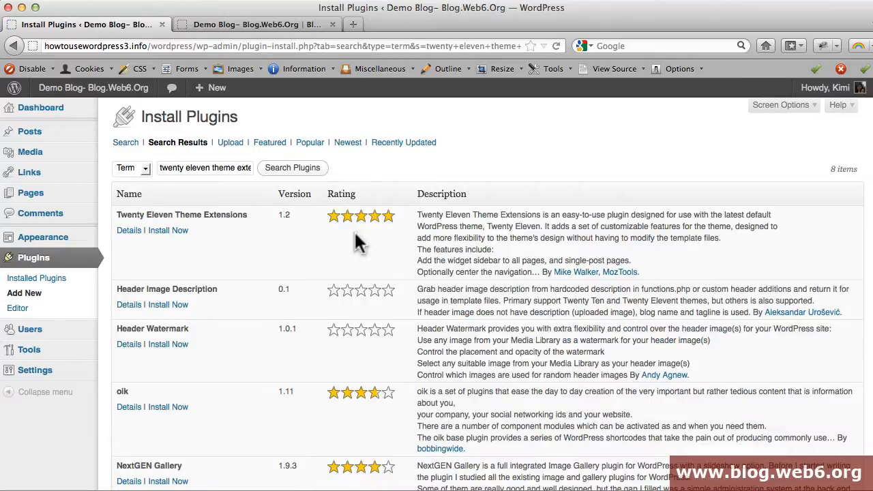
pyautogui.moveTo(133, 215)
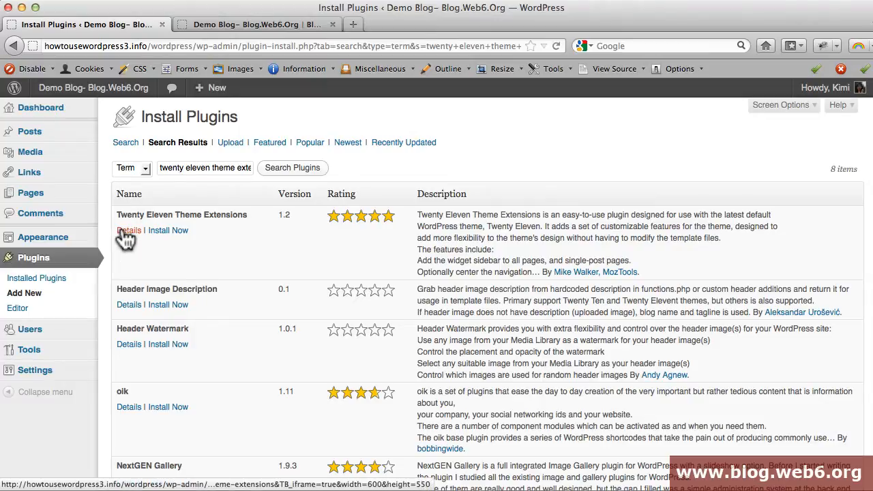
pyautogui.moveTo(128, 229)
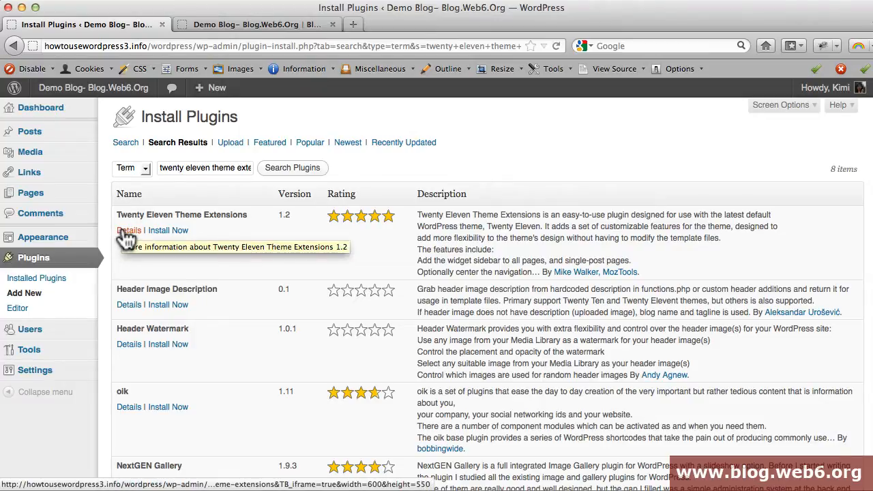
pyautogui.click(129, 230)
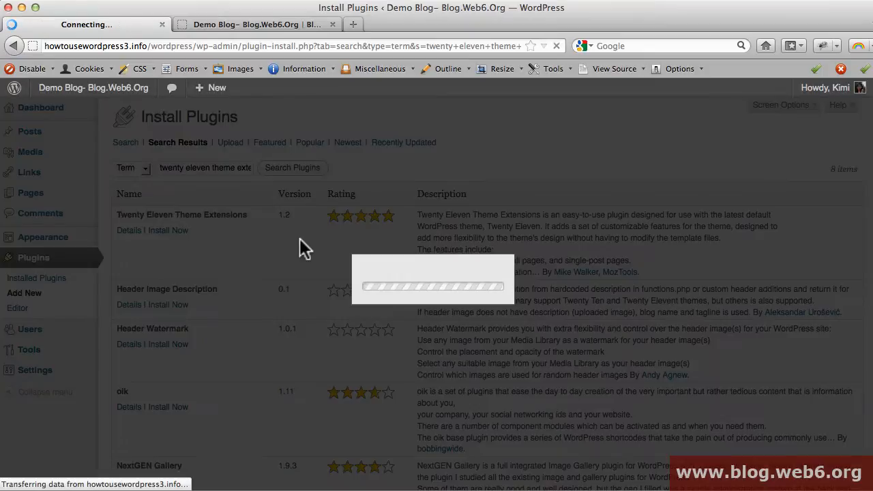
# Read the plugin's description, features and untested-version warning in its details window
pyautogui.click(129, 230)
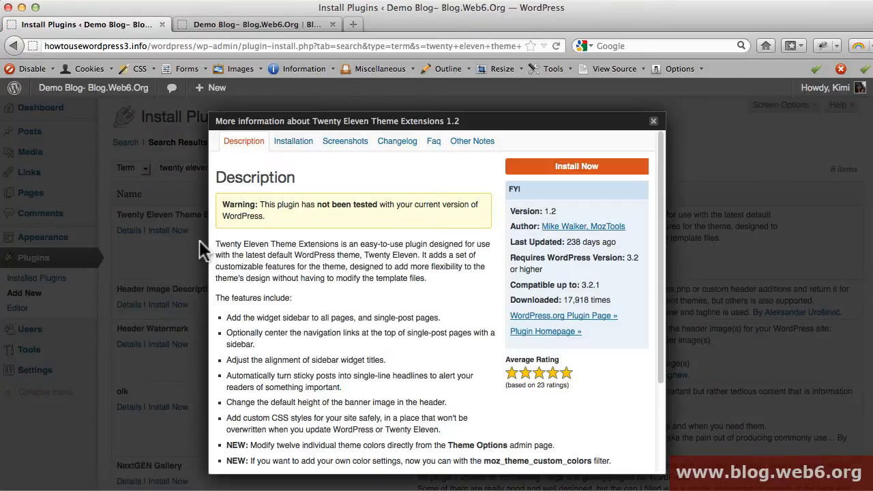
pyautogui.moveTo(511, 287)
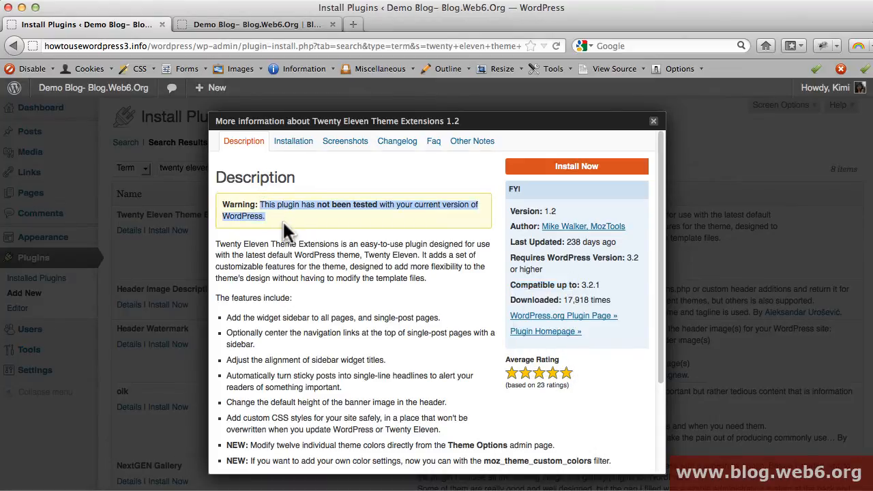
pyautogui.moveTo(358, 229)
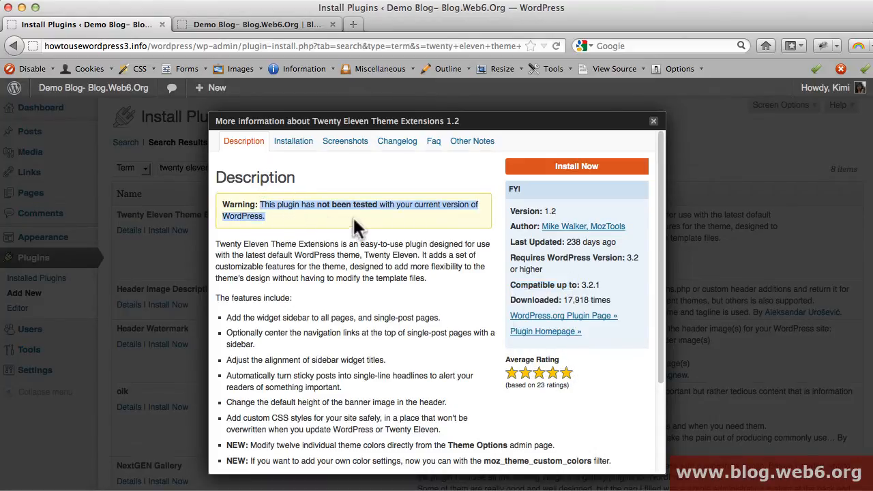
pyautogui.moveTo(396, 257)
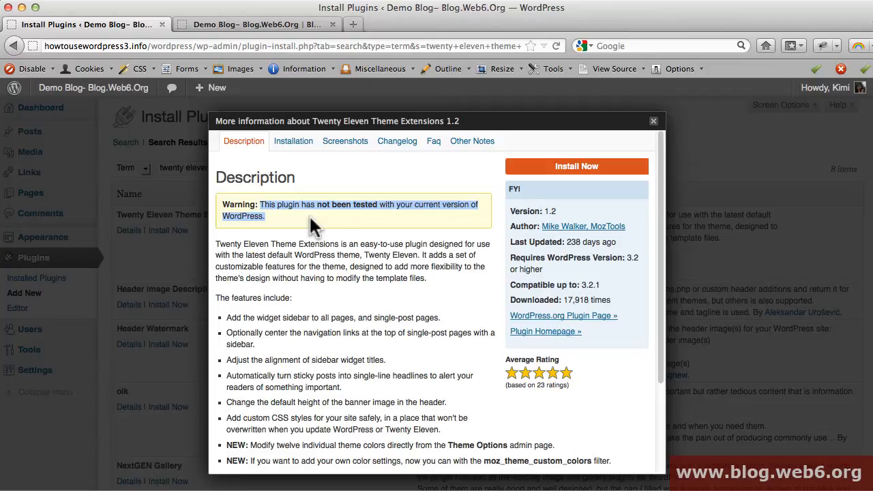
pyautogui.moveTo(345, 204)
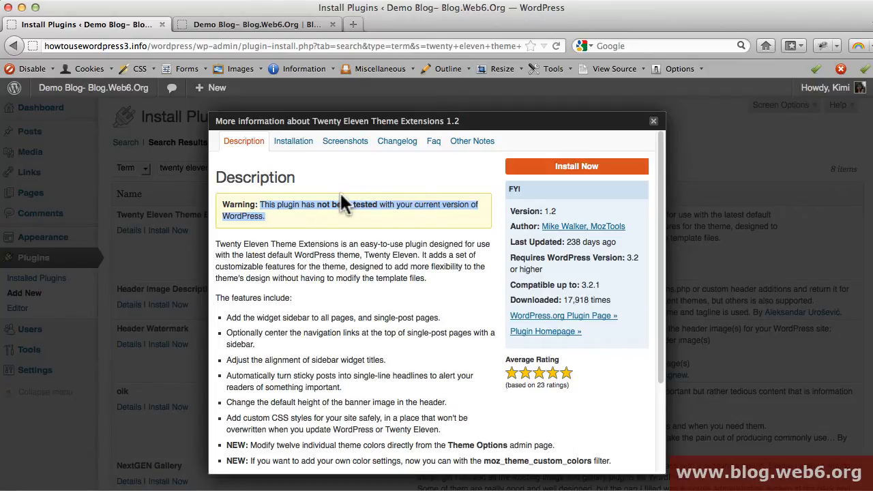
pyautogui.moveTo(402, 240)
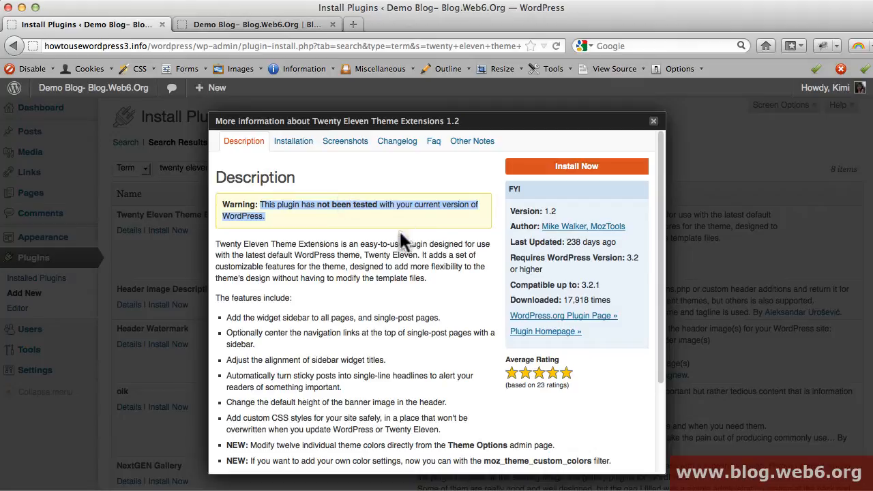
pyautogui.moveTo(332, 235)
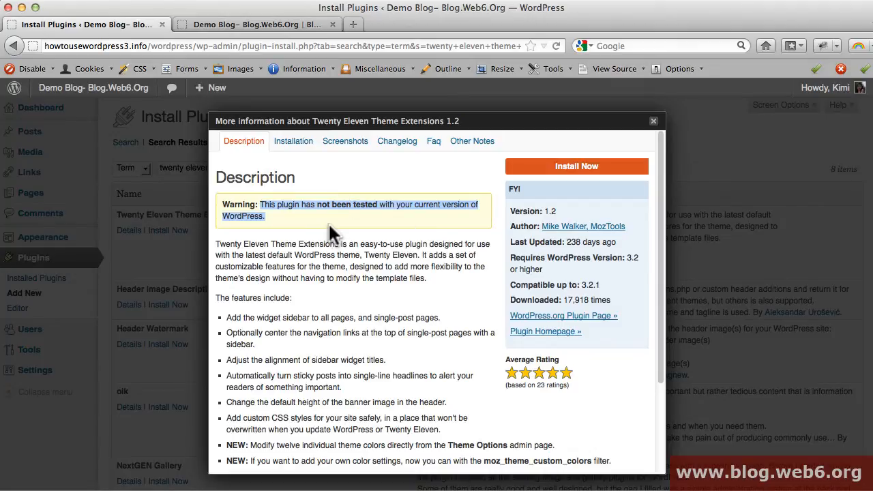
pyautogui.moveTo(321, 235)
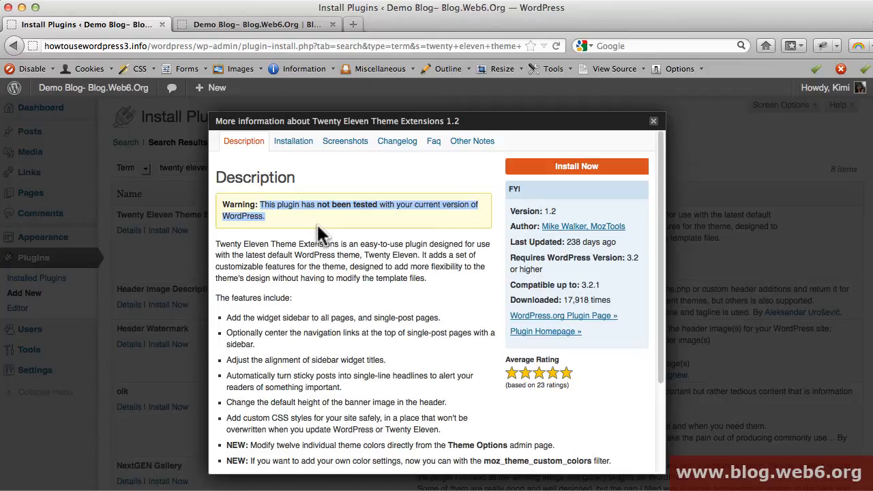
pyautogui.moveTo(577, 170)
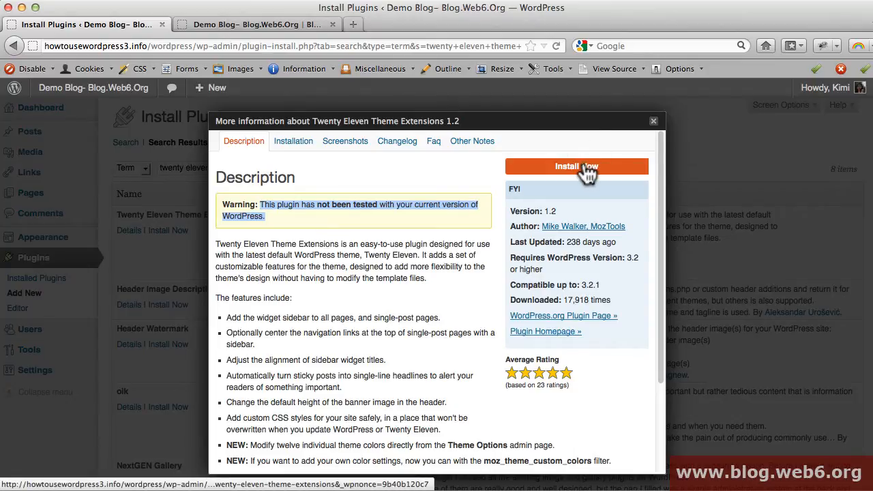
# Install Twenty Eleven Theme Extensions 1.2 via Install Now and start activating it
pyautogui.click(576, 166)
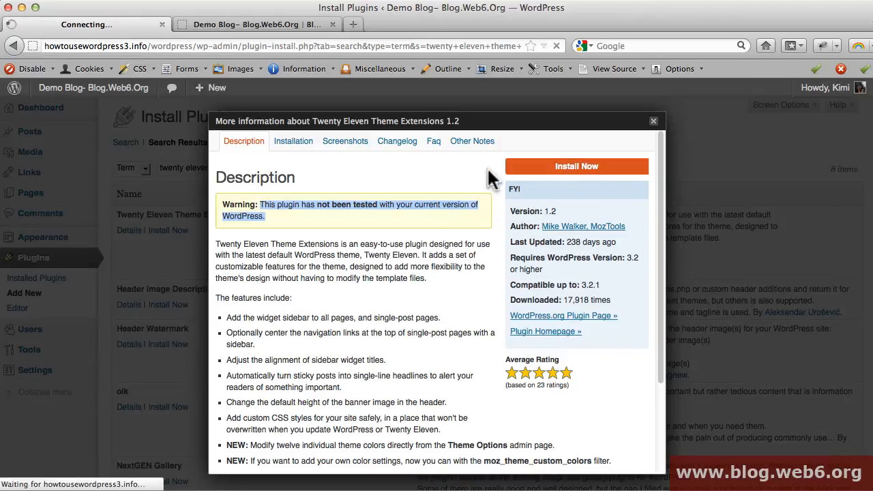
pyautogui.click(577, 166)
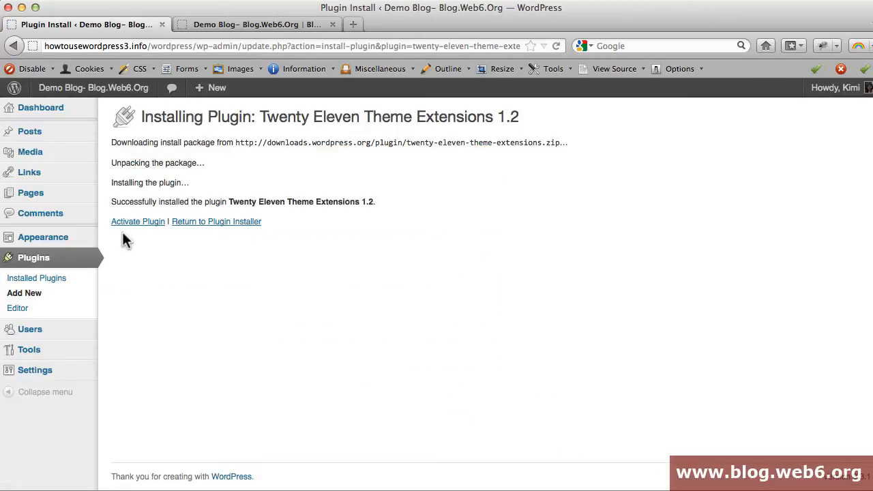
pyautogui.moveTo(138, 221)
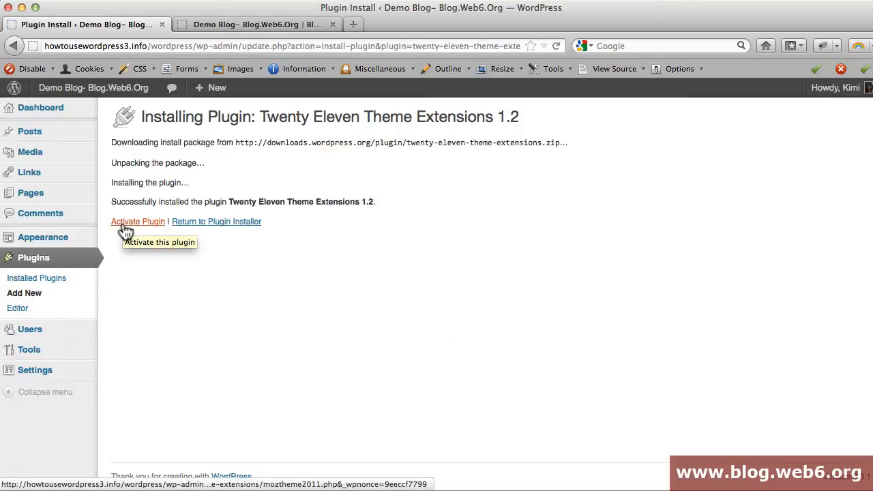
pyautogui.click(137, 221)
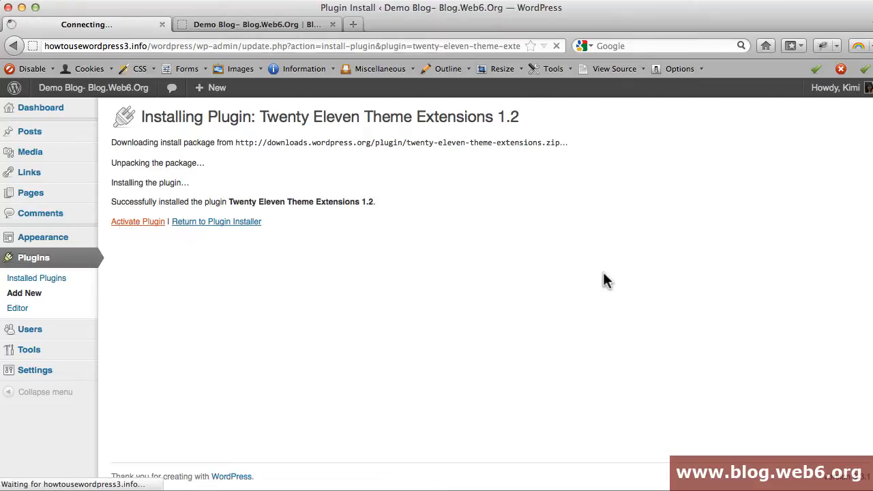
# Confirm Twenty Eleven Theme Extensions 1.2 is listed active on the Plugins page
pyautogui.click(138, 221)
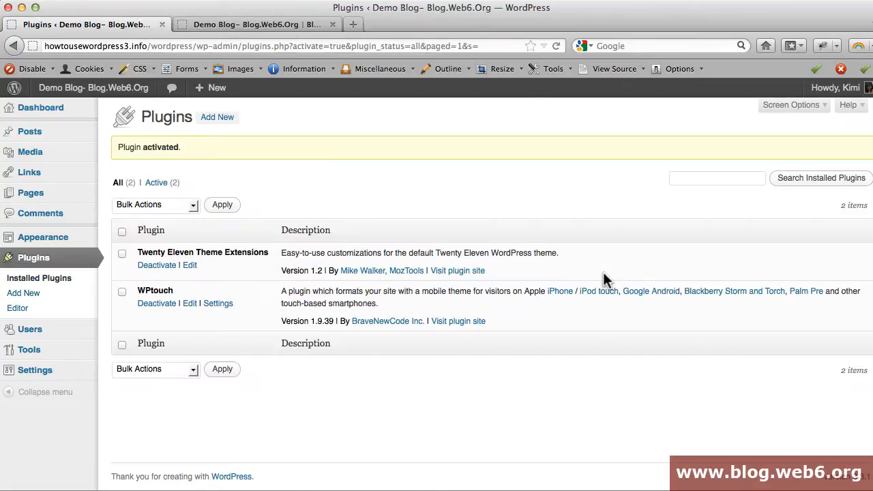
pyautogui.moveTo(270, 269)
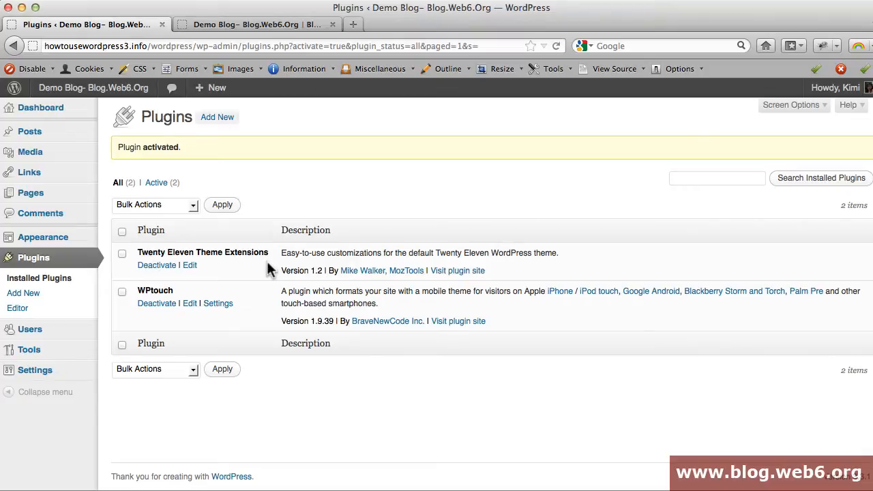
pyautogui.moveTo(264, 268)
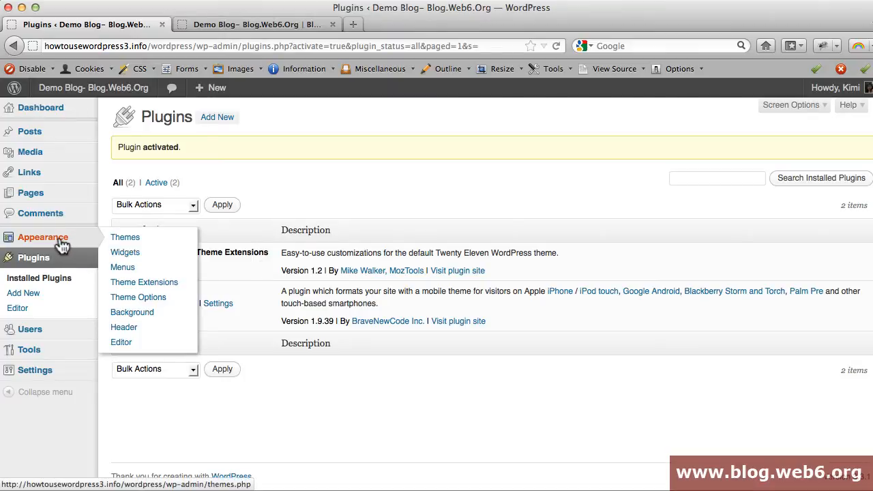
pyautogui.moveTo(144, 282)
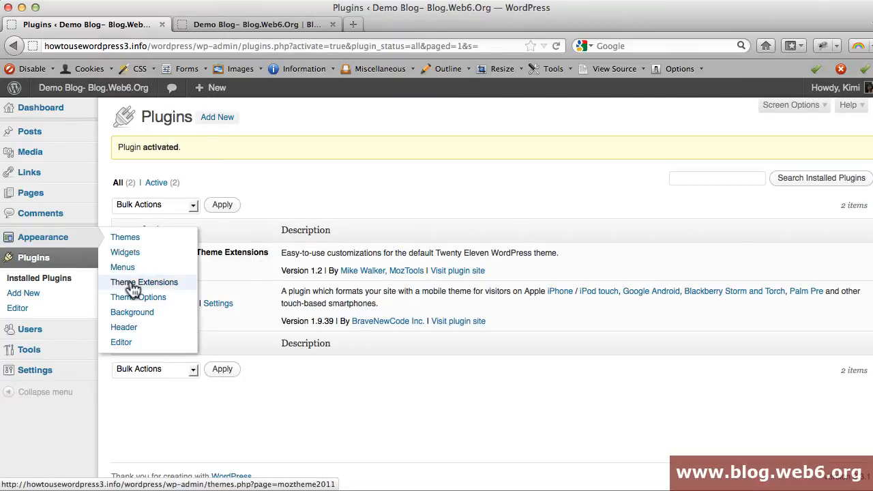
pyautogui.moveTo(138, 297)
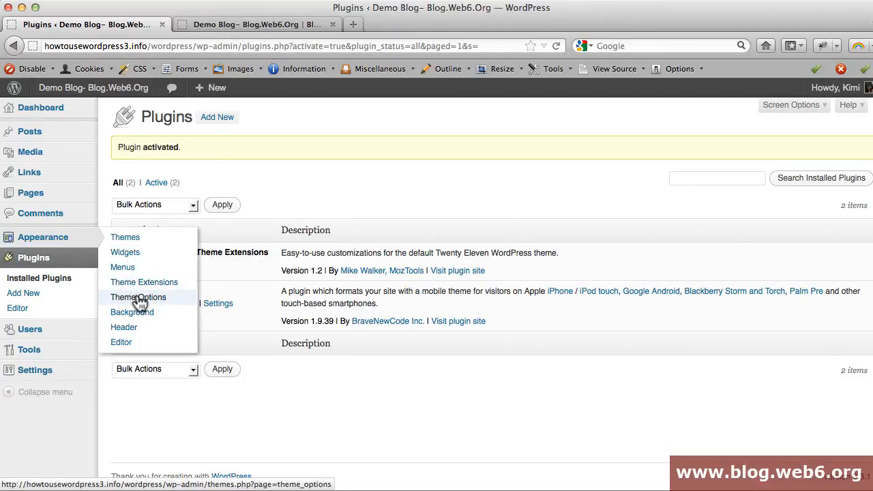
# Review Appearance > Theme Options: Light scheme, link colour #1b8be0, content-on-left layout
pyautogui.click(138, 296)
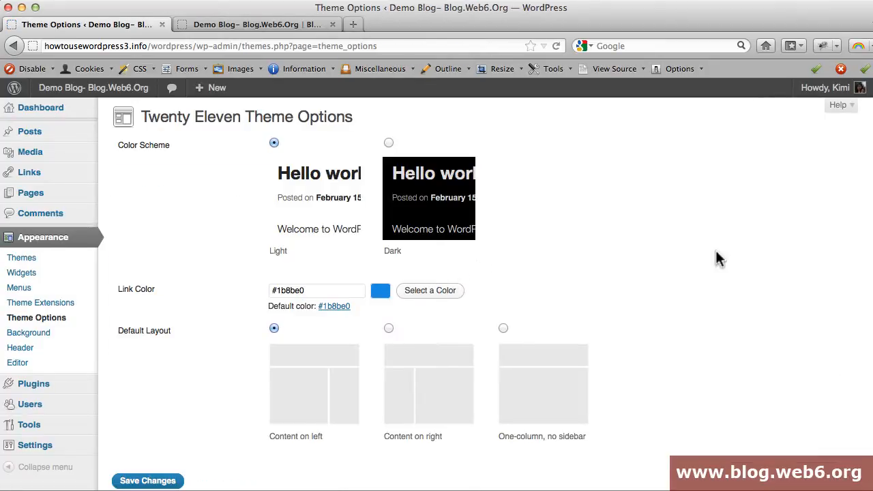
pyautogui.moveTo(170, 122)
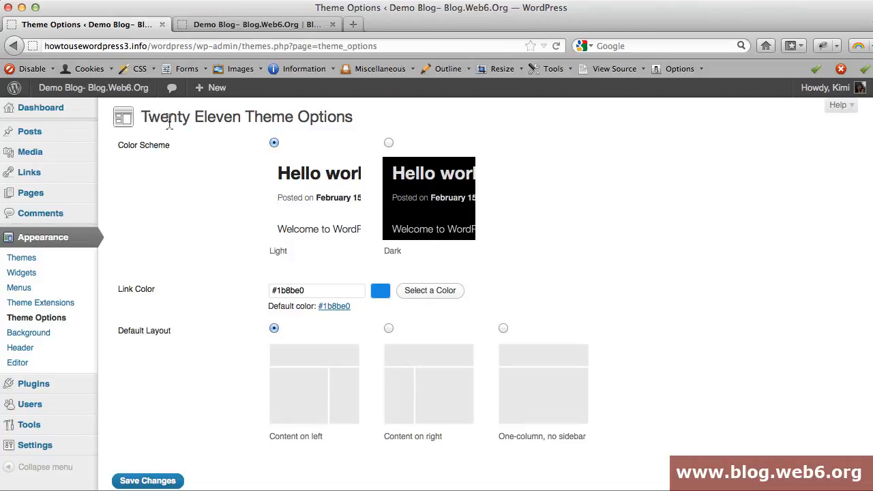
pyautogui.moveTo(648, 258)
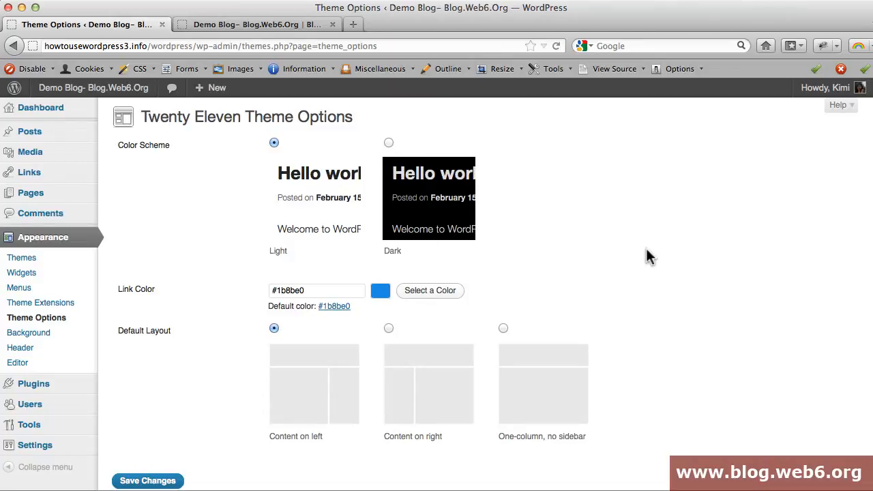
pyautogui.moveTo(324, 312)
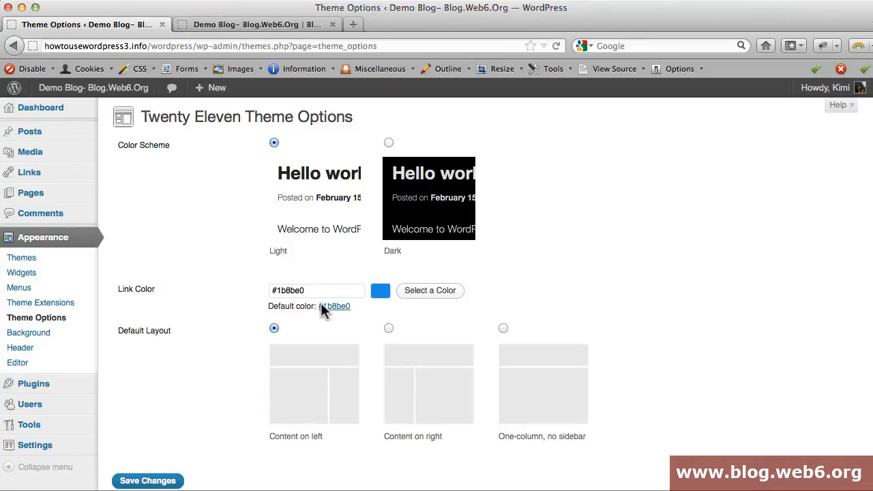
pyautogui.scroll(-3)
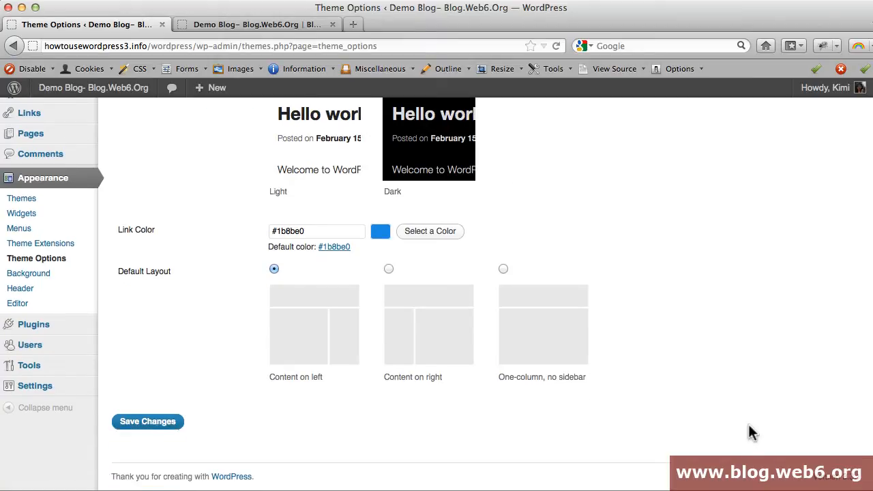
pyautogui.scroll(3)
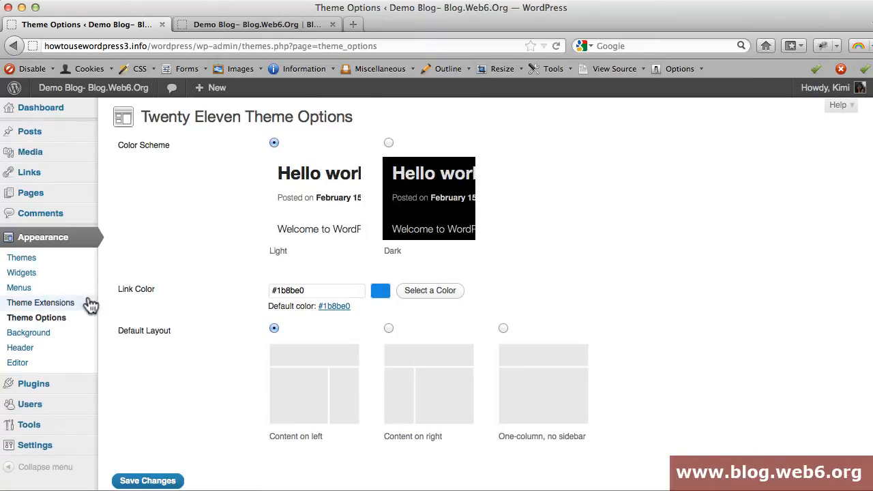
pyautogui.moveTo(45, 311)
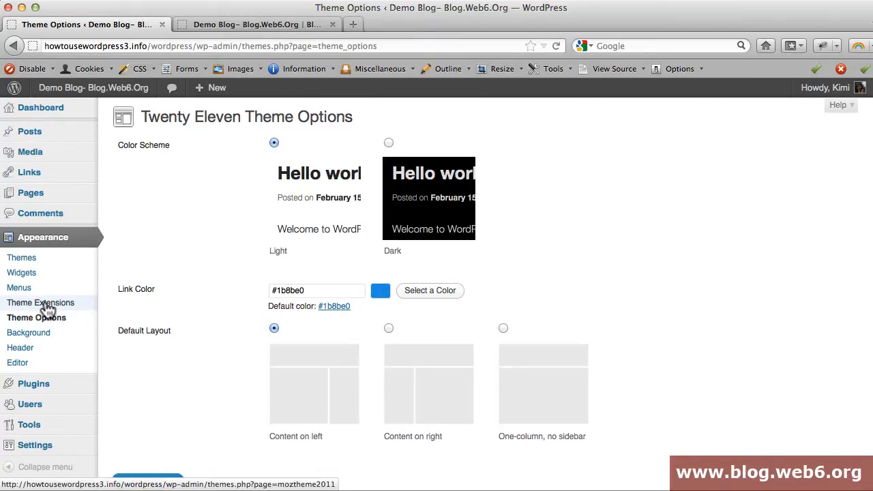
# Go to Appearance > Theme Extensions and tick Enable custom colors
pyautogui.click(40, 302)
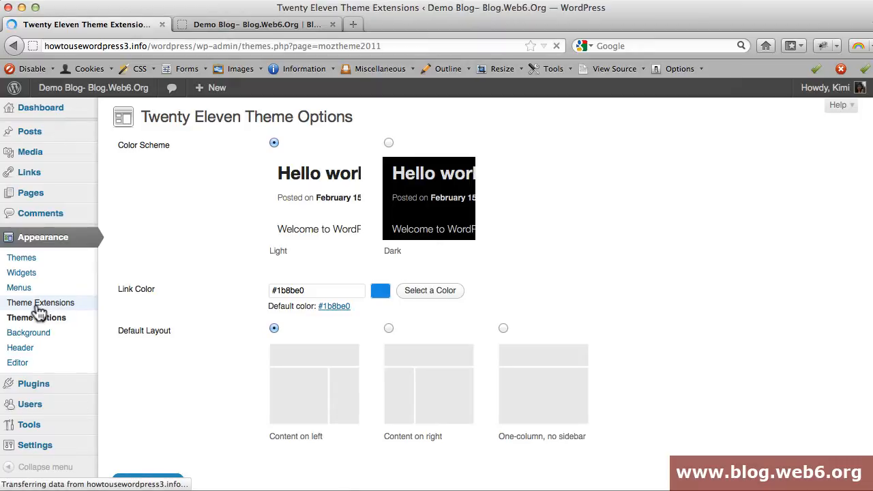
pyautogui.click(41, 302)
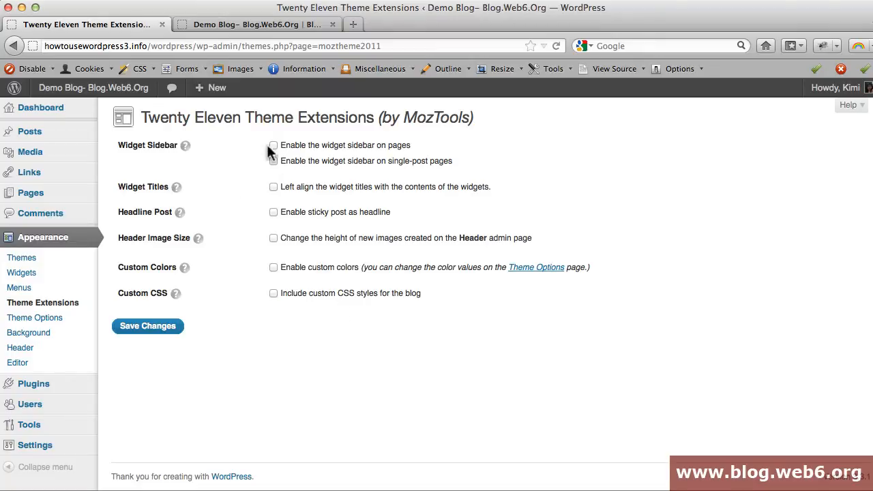
pyautogui.moveTo(483, 159)
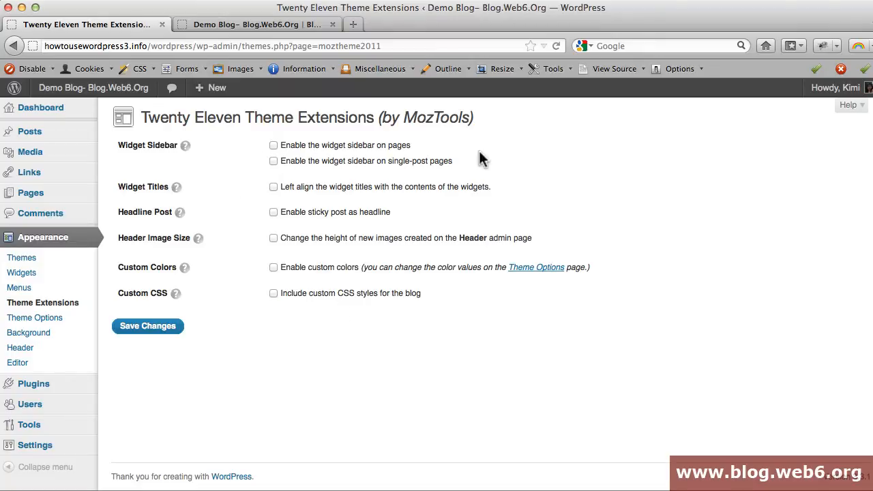
pyautogui.moveTo(490, 163)
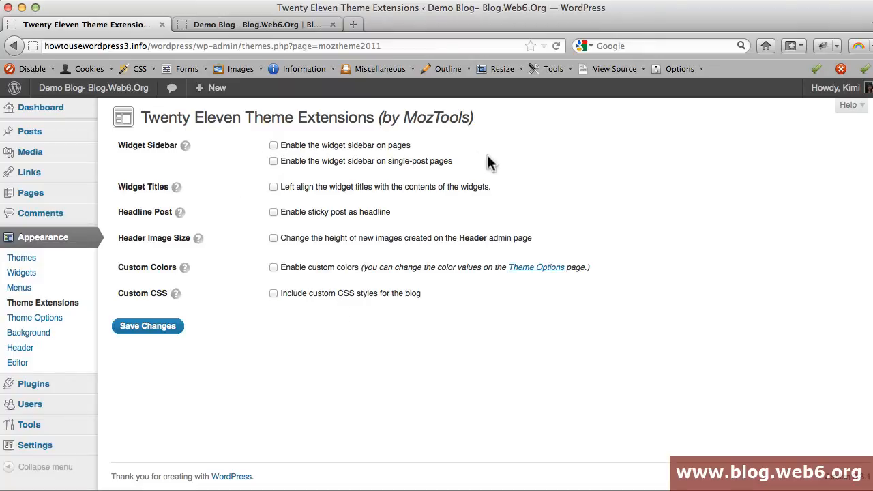
pyautogui.moveTo(171, 286)
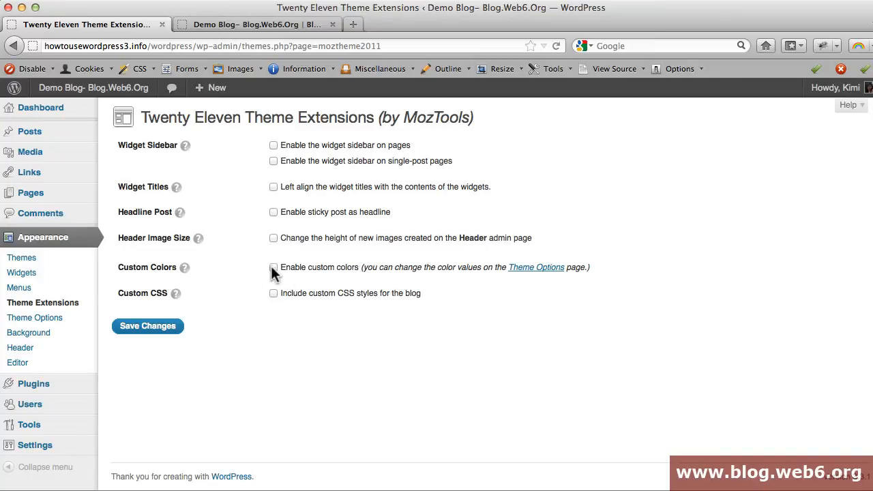
pyautogui.click(274, 267)
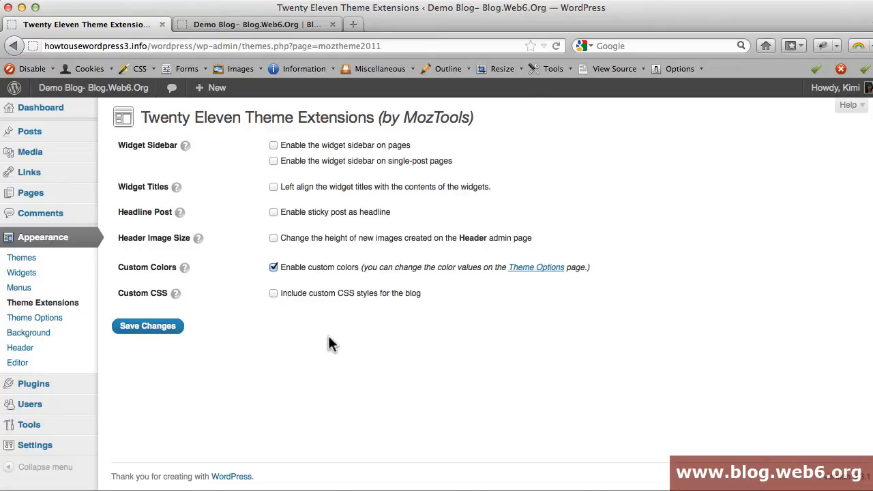
pyautogui.moveTo(34, 318)
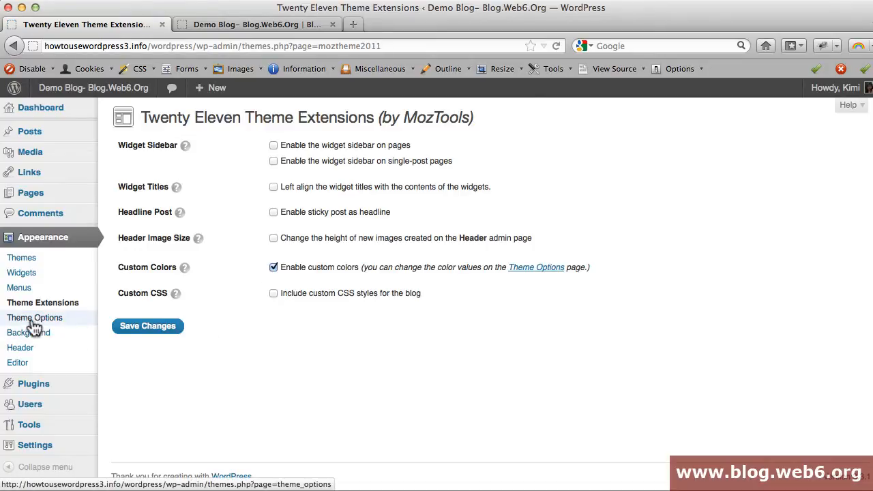
pyautogui.click(35, 318)
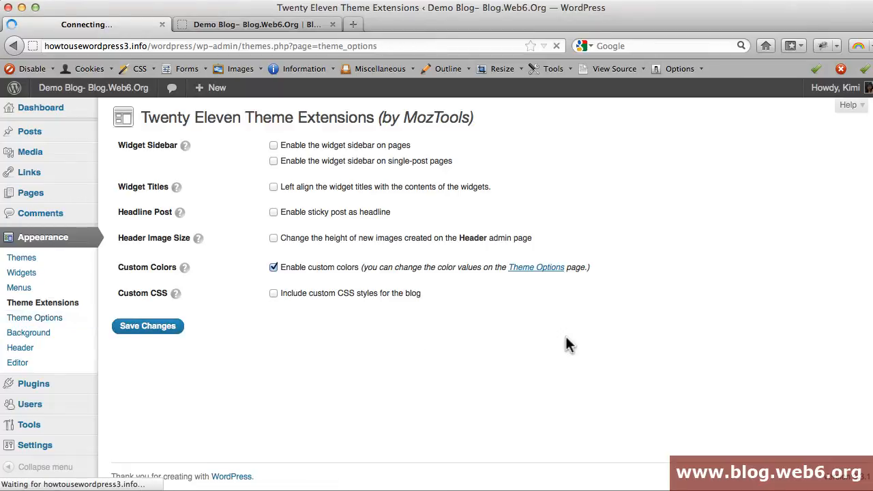
pyautogui.click(536, 267)
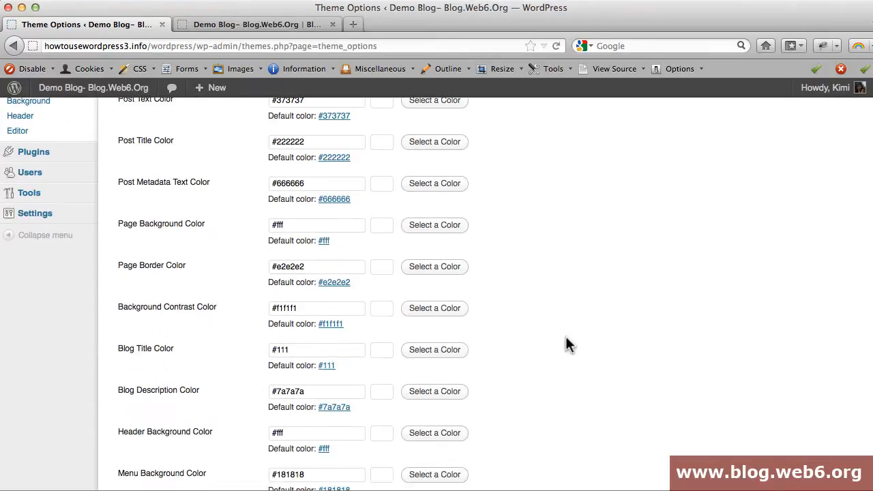
pyautogui.scroll(-3)
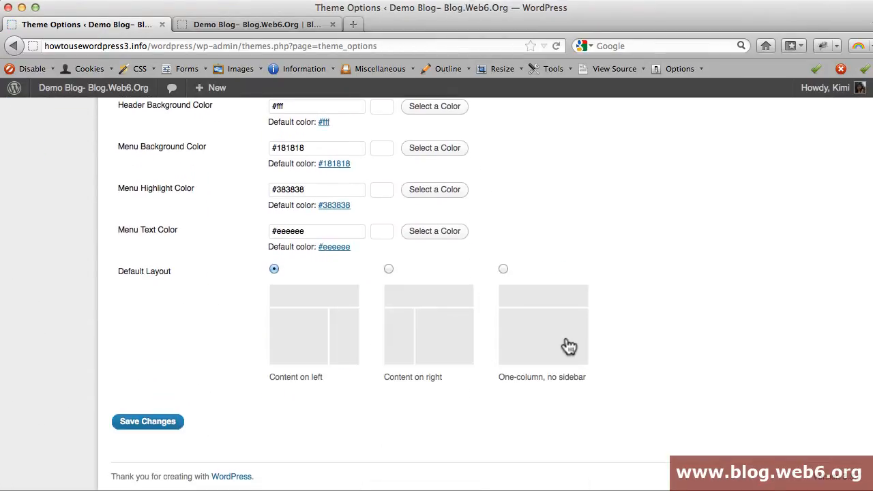
pyautogui.scroll(3)
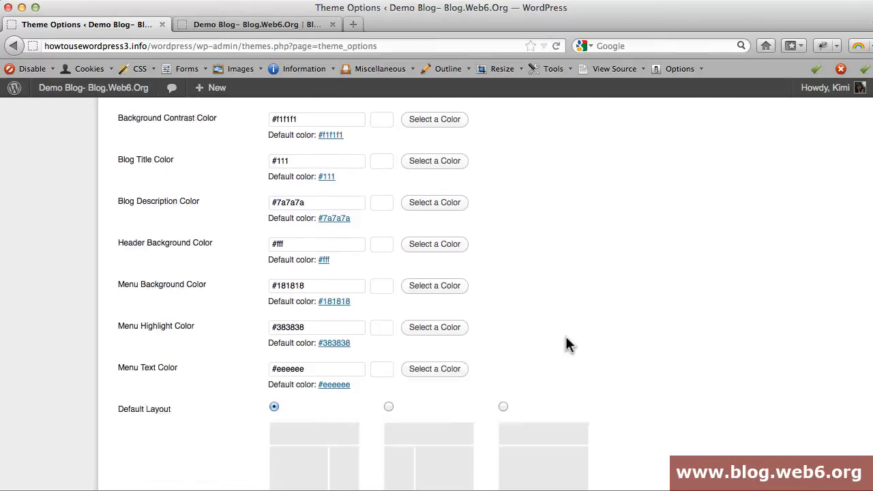
pyautogui.scroll(3)
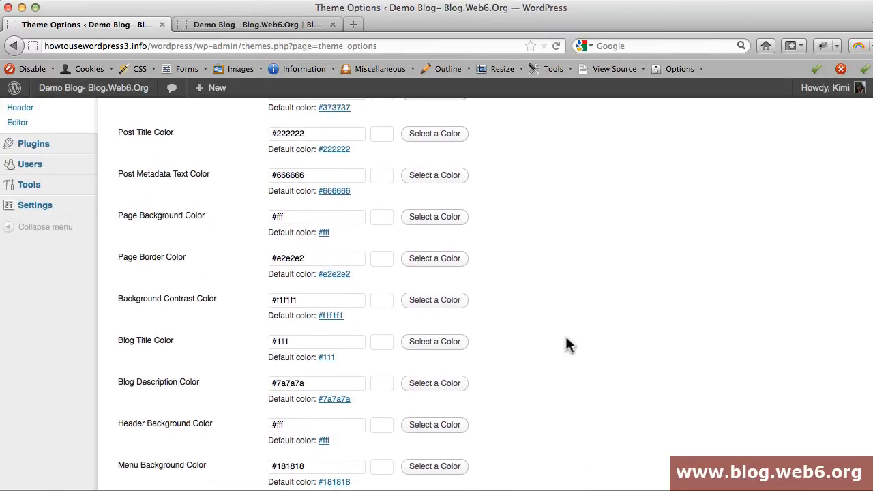
pyautogui.scroll(3)
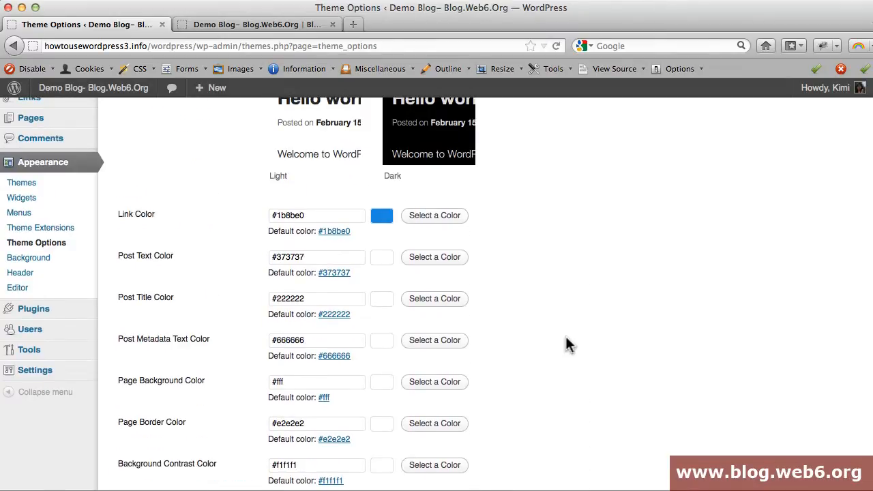
pyautogui.scroll(-3)
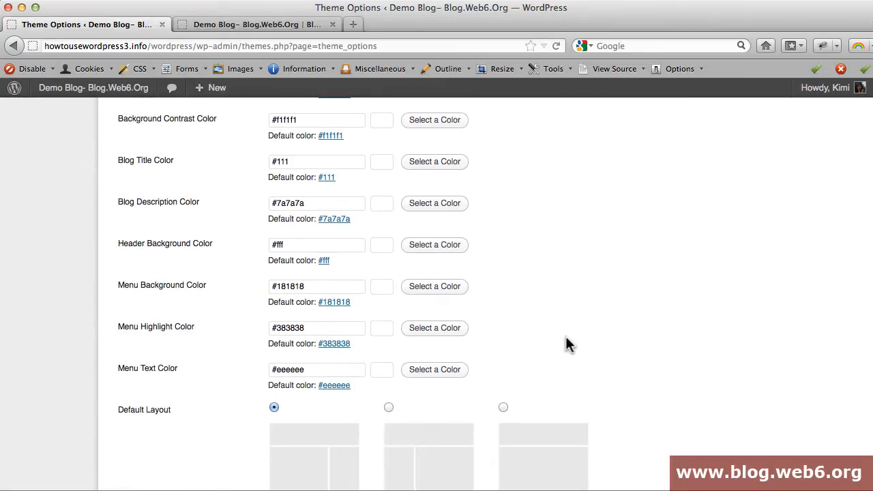
pyautogui.moveTo(189, 326)
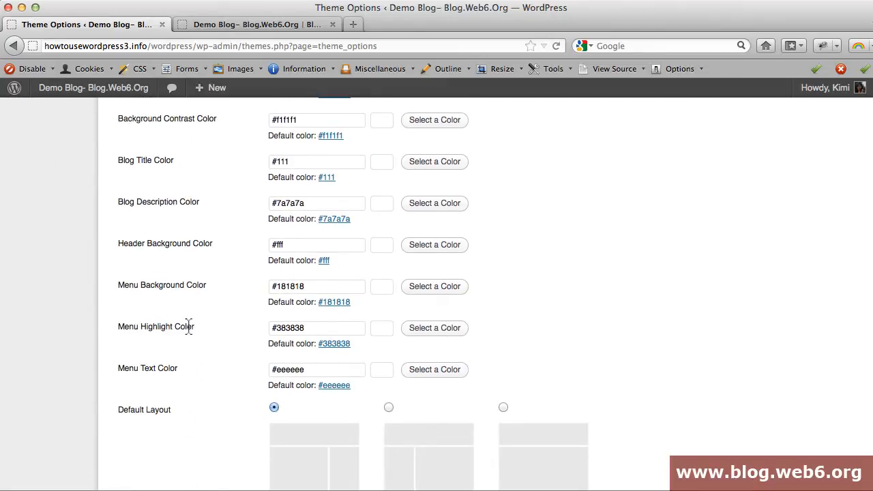
pyautogui.moveTo(296, 286)
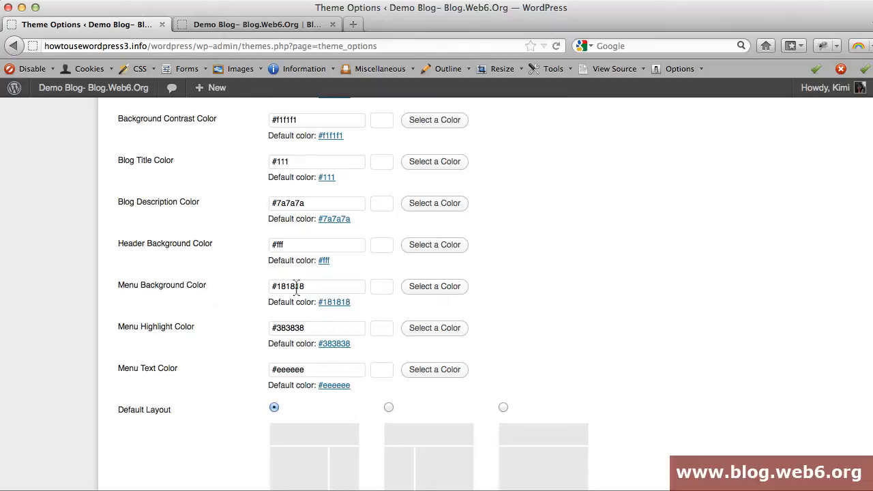
pyautogui.moveTo(334, 302)
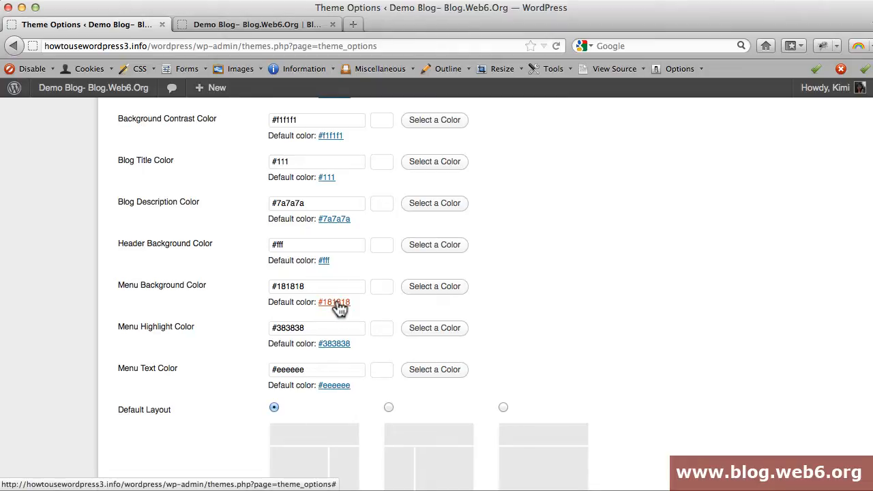
pyautogui.moveTo(435, 285)
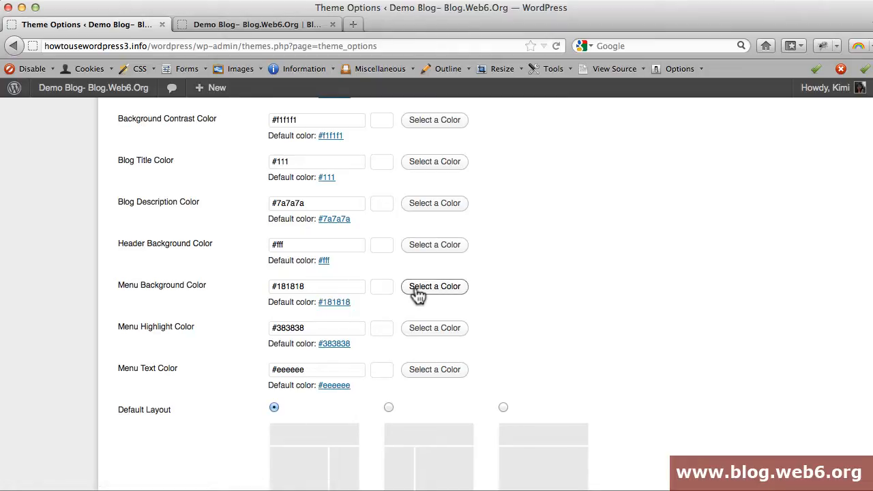
# Pick green #2ab734 as the Menu Background Color and save the theme options
pyautogui.click(434, 286)
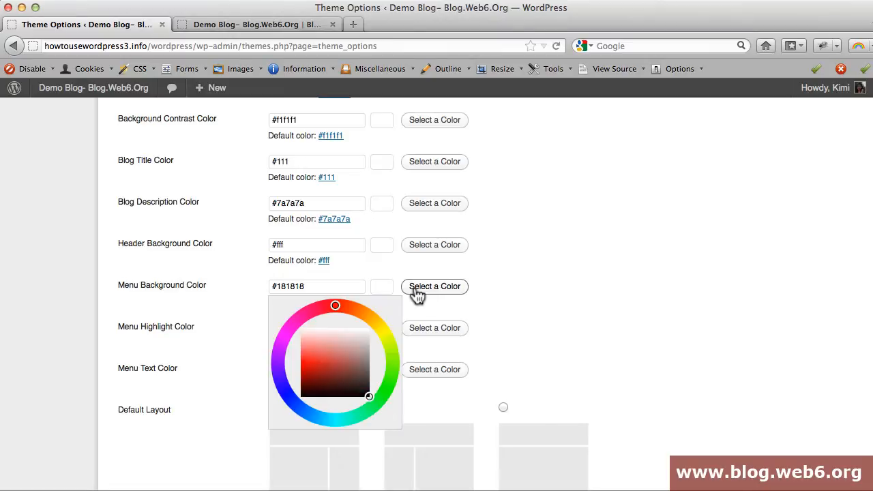
pyautogui.moveTo(378, 402)
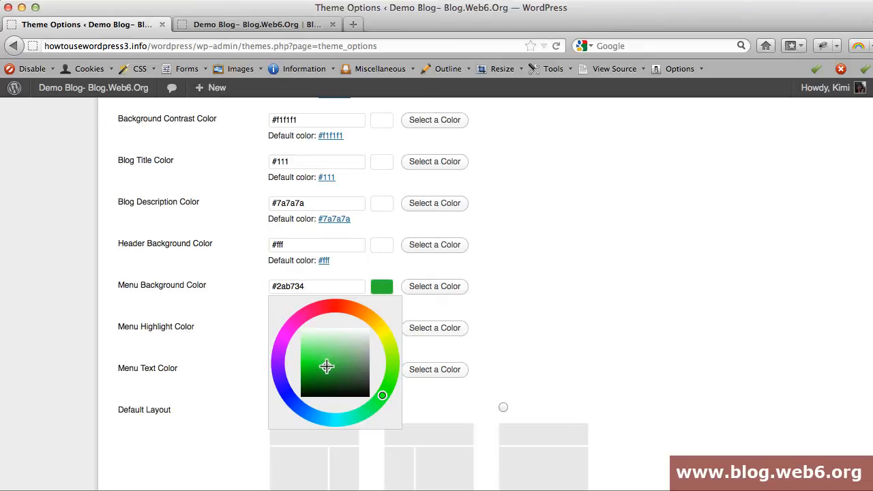
pyautogui.click(492, 293)
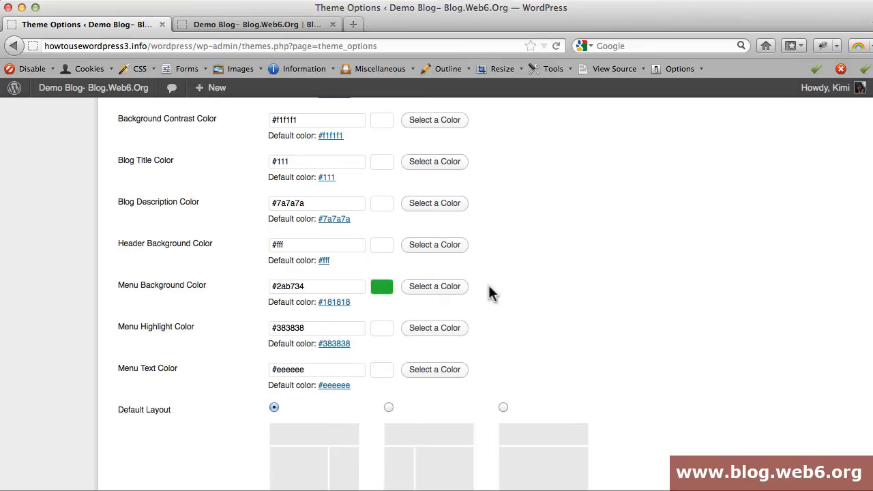
pyautogui.scroll(-3)
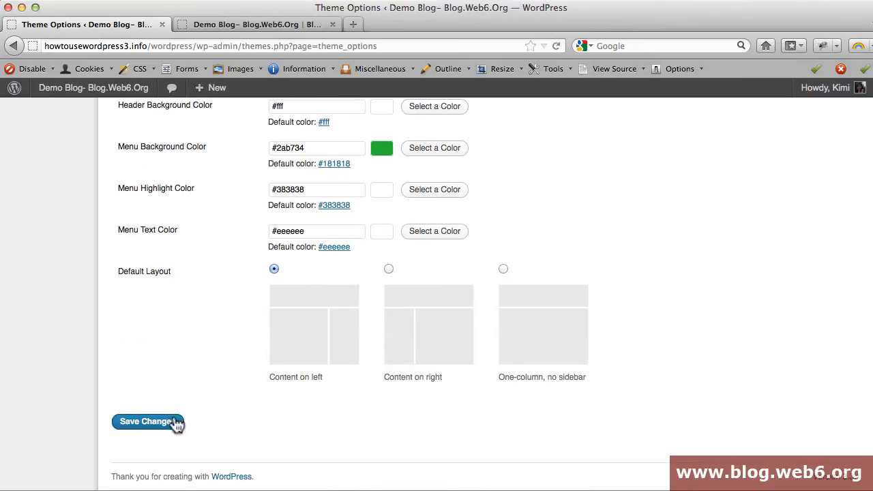
pyautogui.click(147, 421)
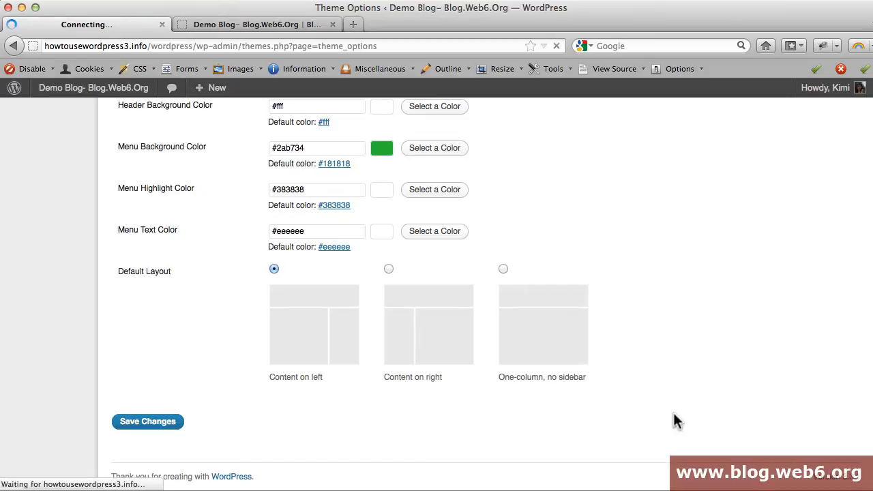
# Pick a darker green, #4e8947, for the Menu Background Color
pyautogui.click(147, 420)
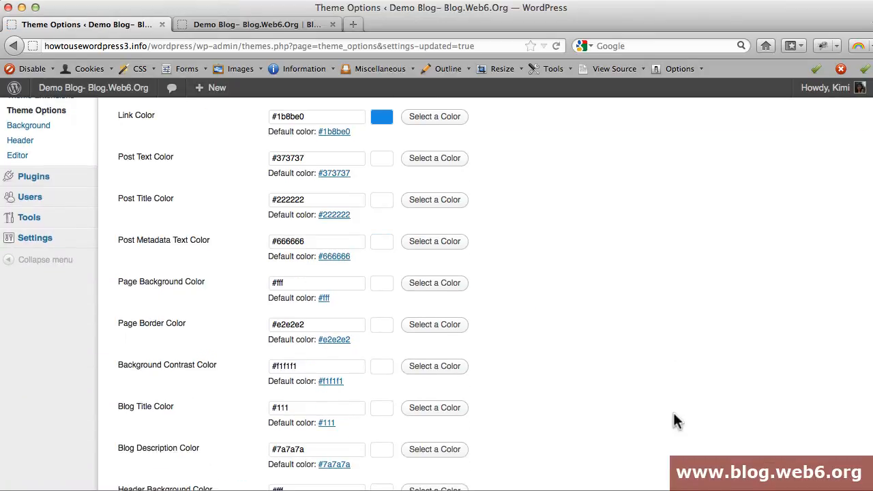
pyautogui.scroll(-3)
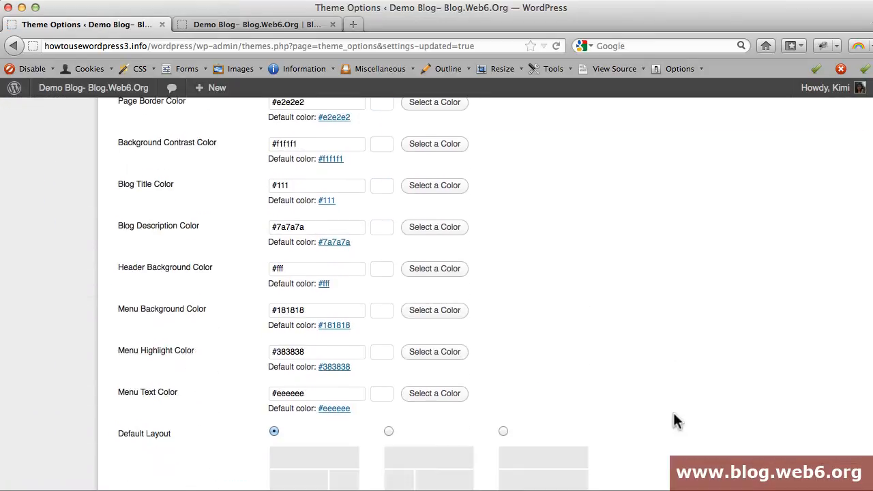
pyautogui.scroll(3)
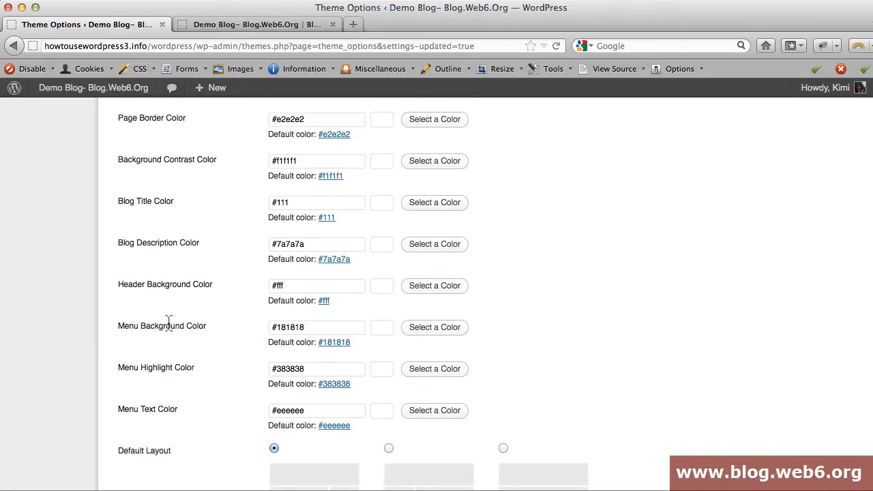
pyautogui.click(382, 328)
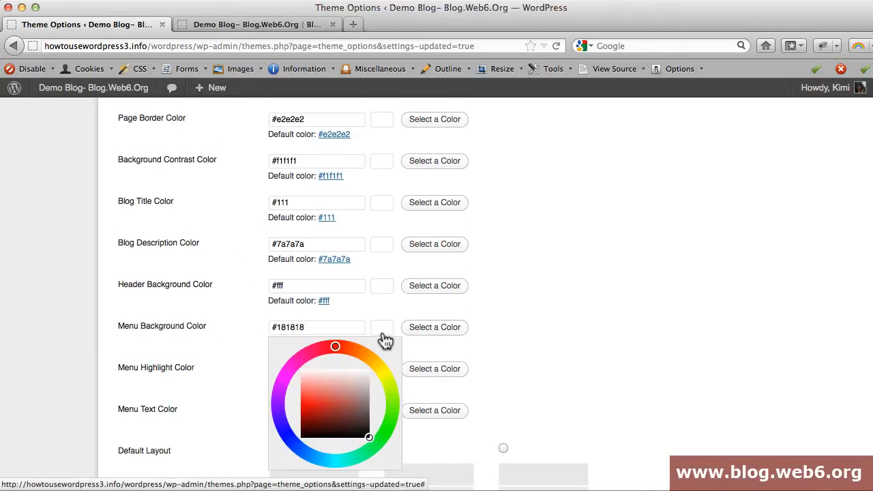
pyautogui.click(311, 405)
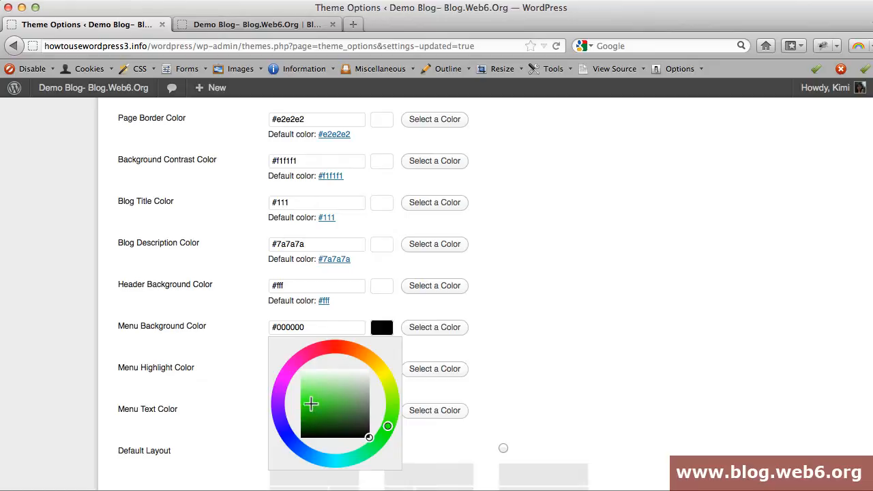
pyautogui.click(348, 409)
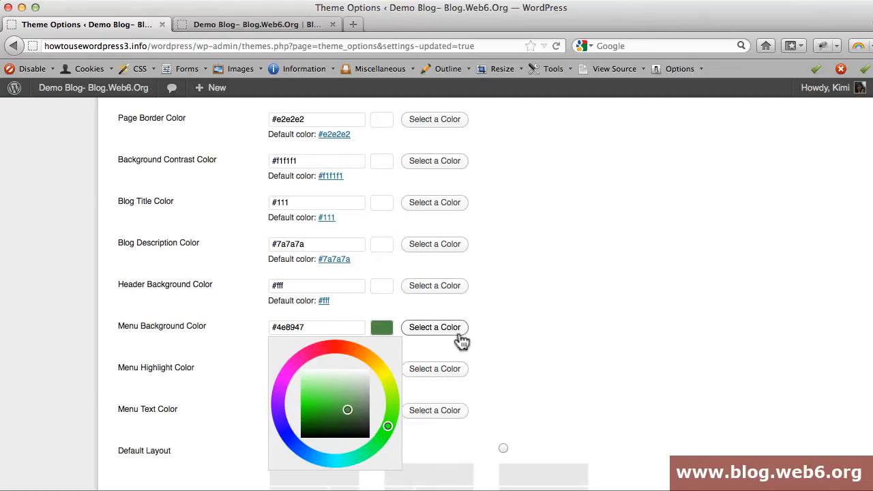
# Save the theme options with the new green menu background
pyautogui.scroll(-3)
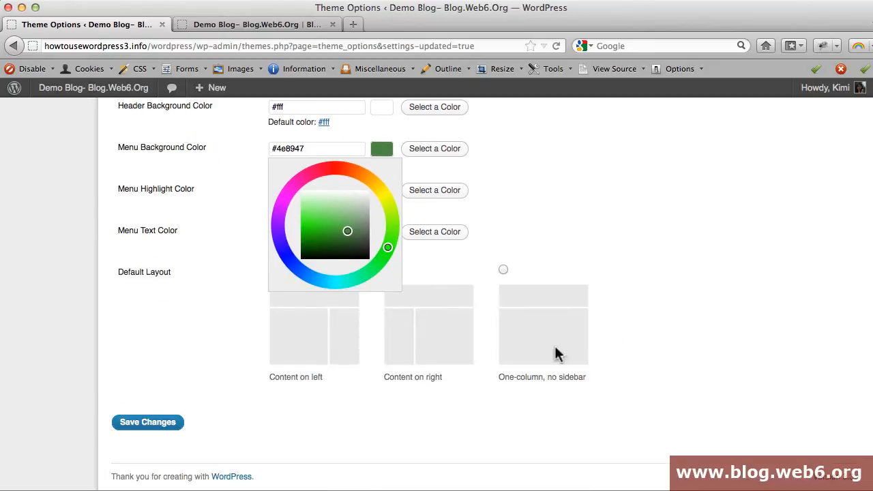
pyautogui.click(148, 422)
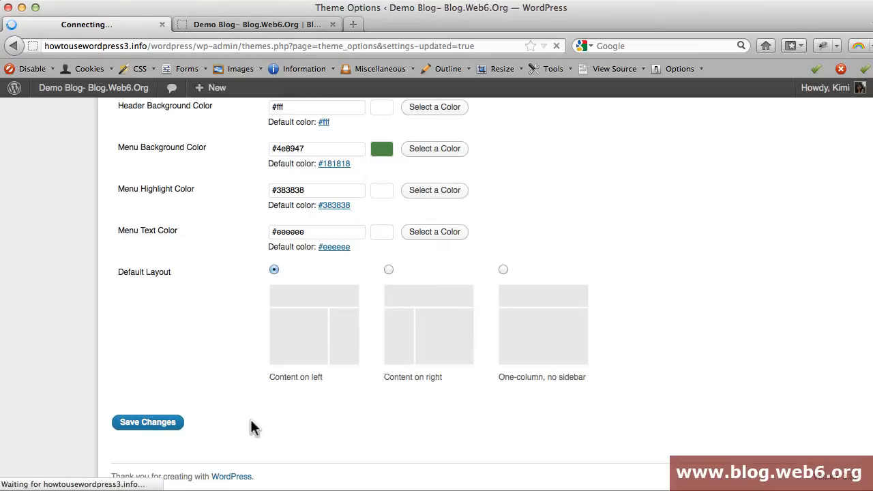
pyautogui.scroll(3)
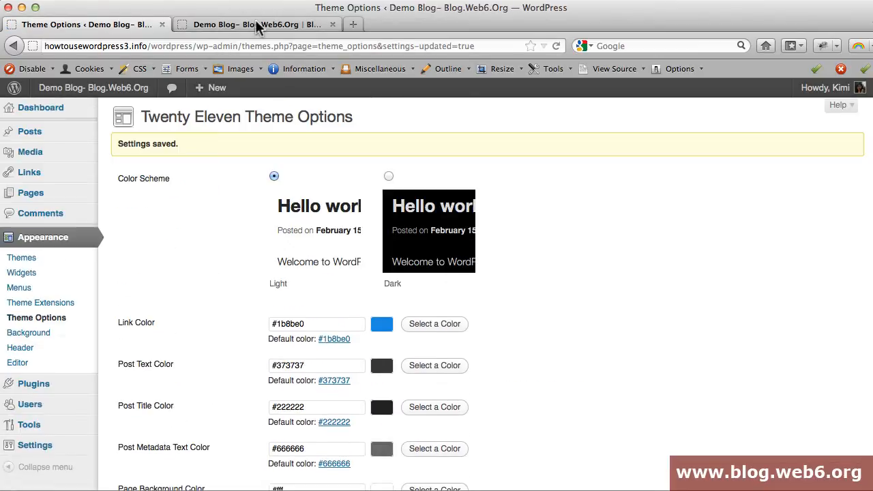
# Switch to the Demo Blog front page to see the menu bar colour
pyautogui.click(256, 25)
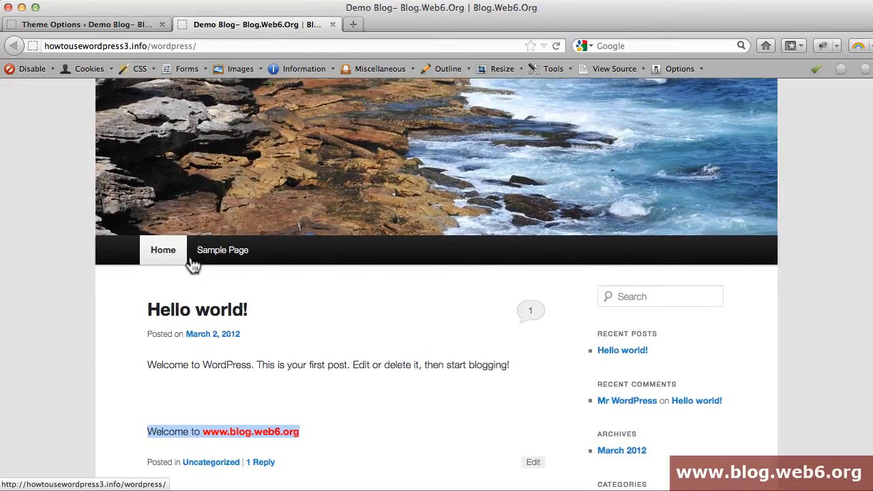
pyautogui.moveTo(440, 294)
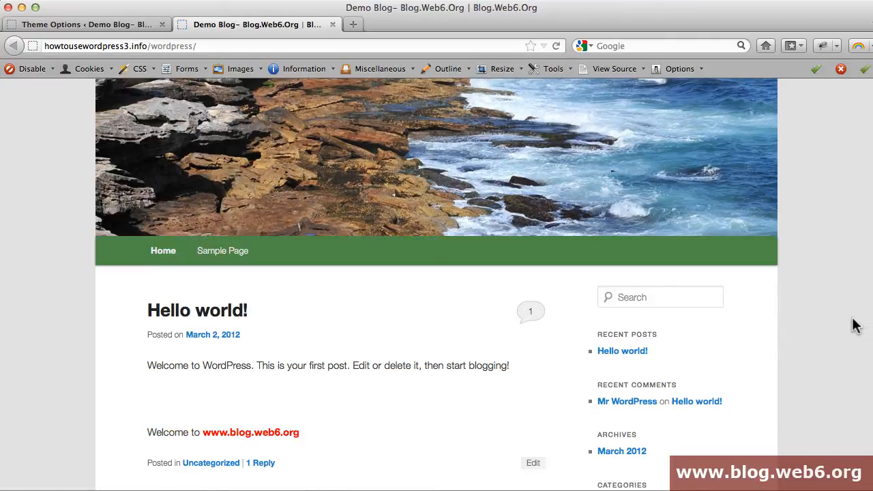
pyautogui.moveTo(163, 250)
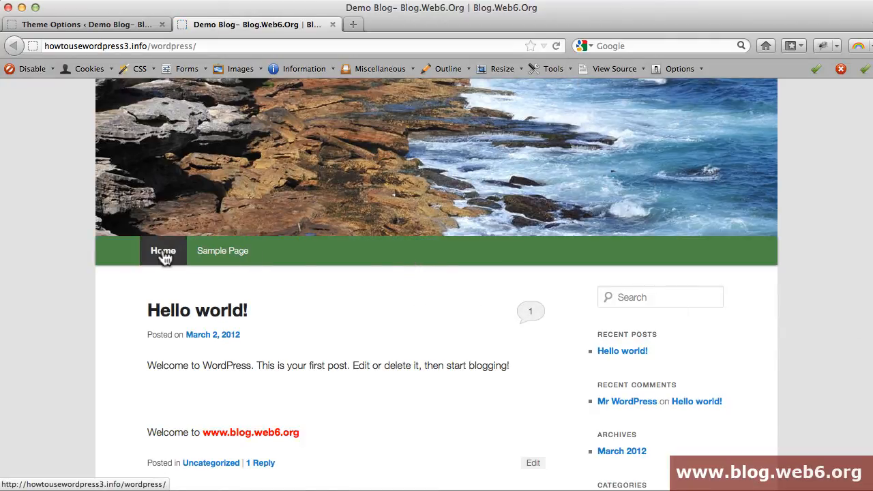
pyautogui.moveTo(136, 281)
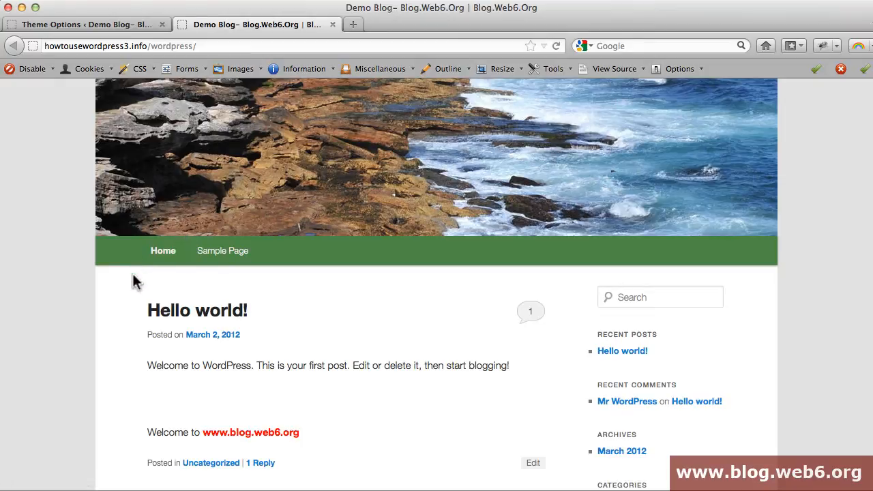
pyautogui.moveTo(123, 294)
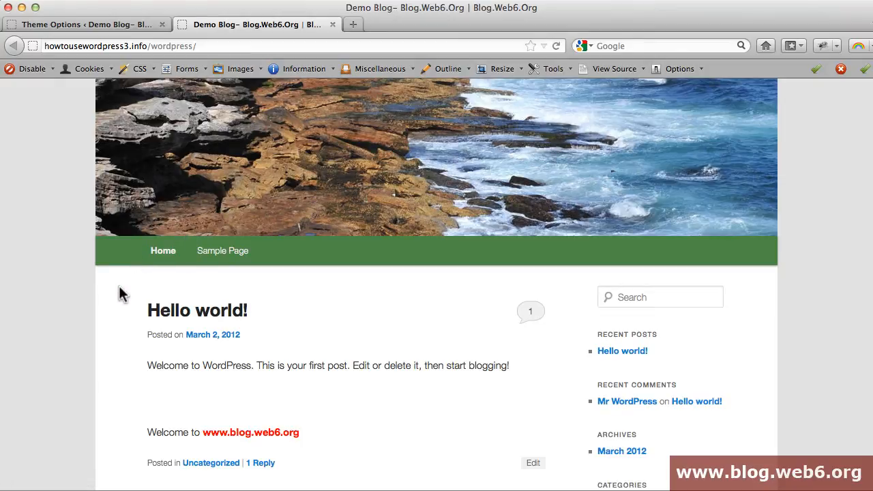
pyautogui.moveTo(361, 294)
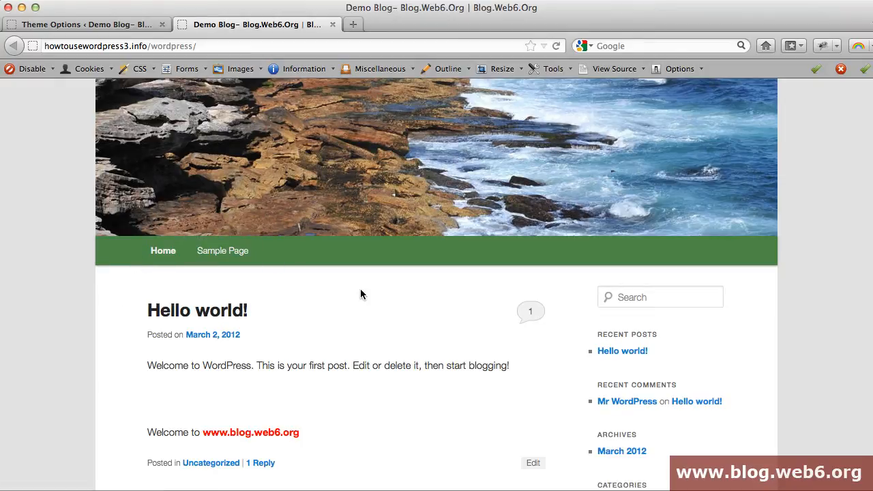
pyautogui.moveTo(266, 272)
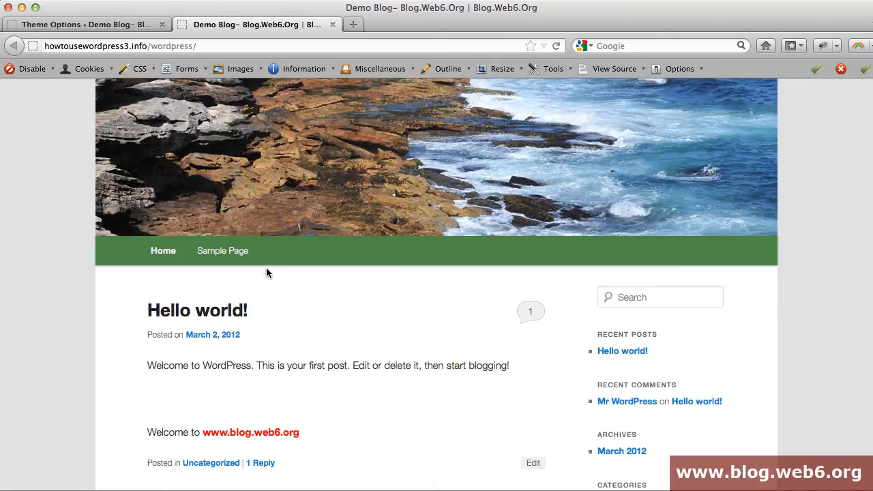
pyautogui.moveTo(341, 269)
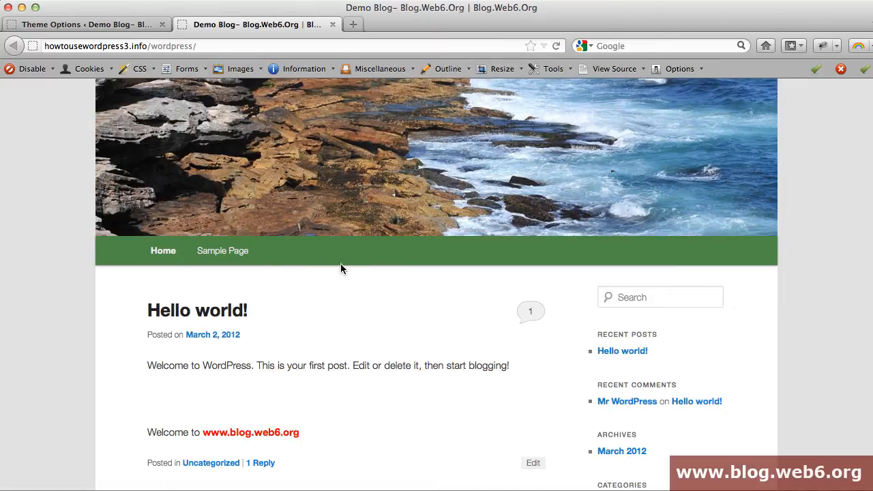
pyautogui.moveTo(312, 293)
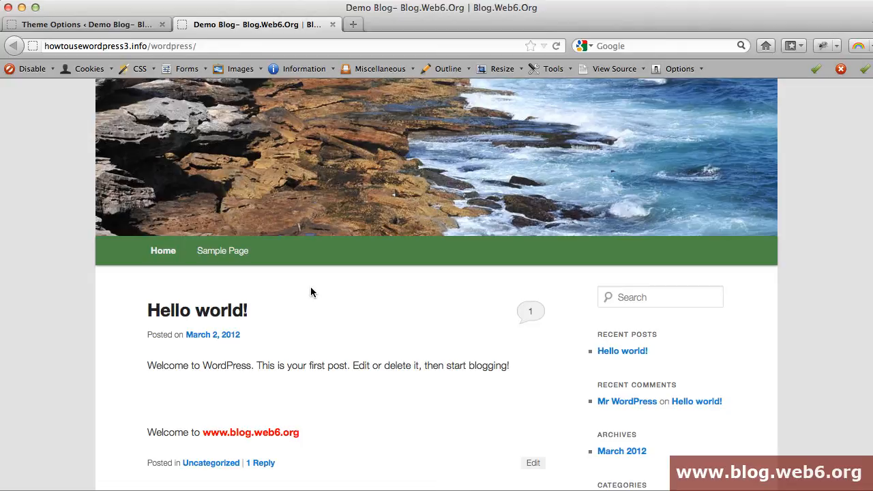
pyautogui.moveTo(302, 265)
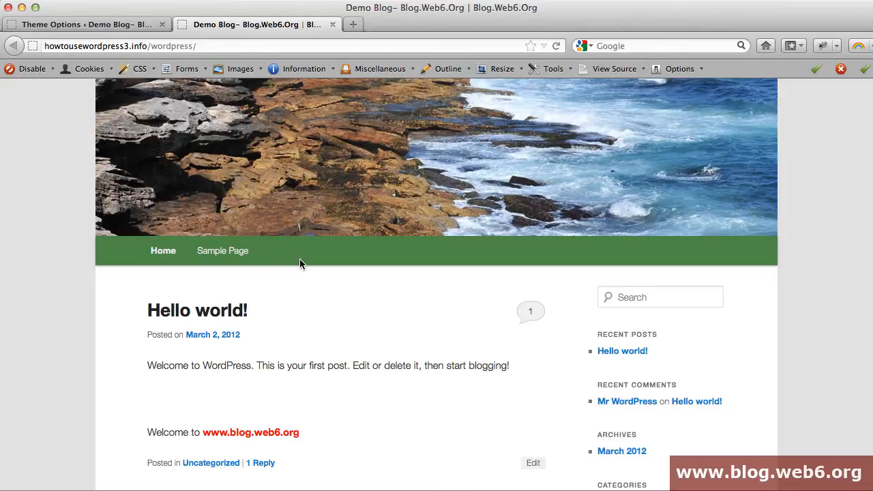
# Preview the green menu bar on the blog and return to Theme Options
pyautogui.click(85, 24)
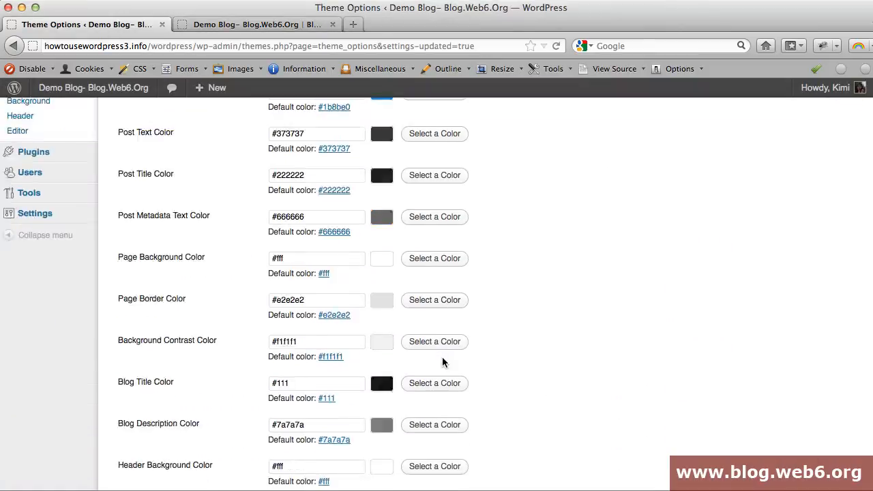
pyautogui.scroll(-3)
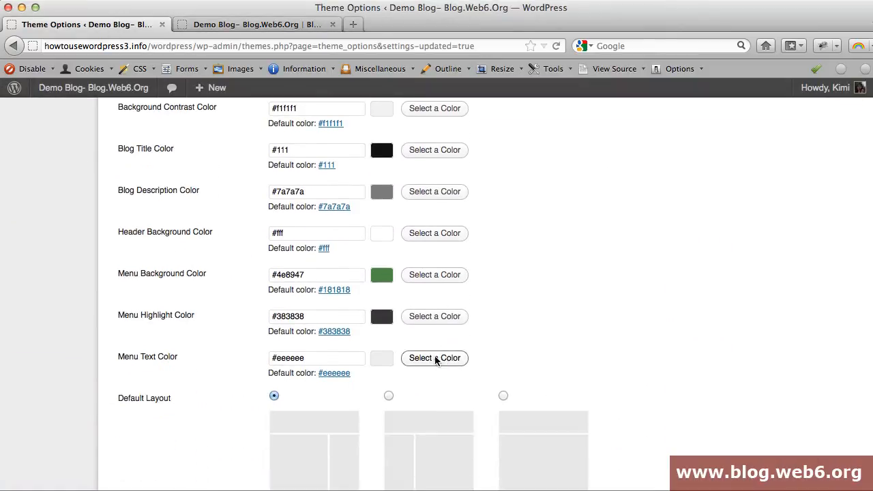
pyautogui.moveTo(163, 316)
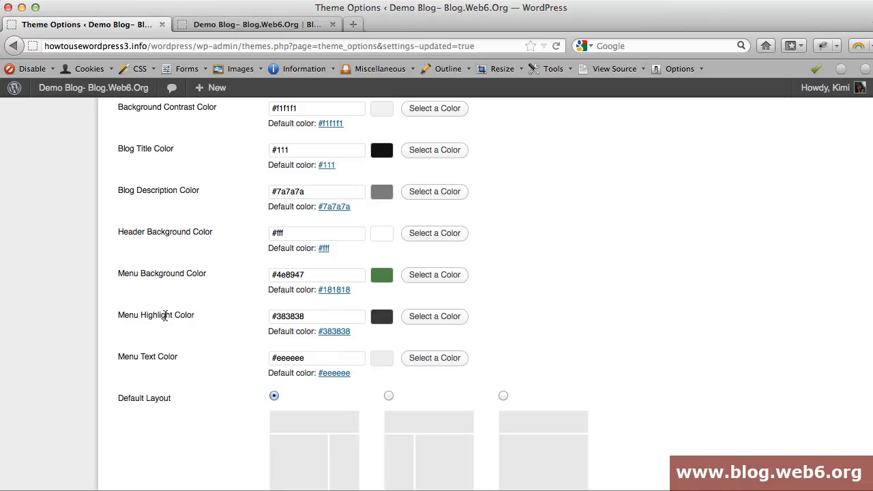
pyautogui.click(255, 24)
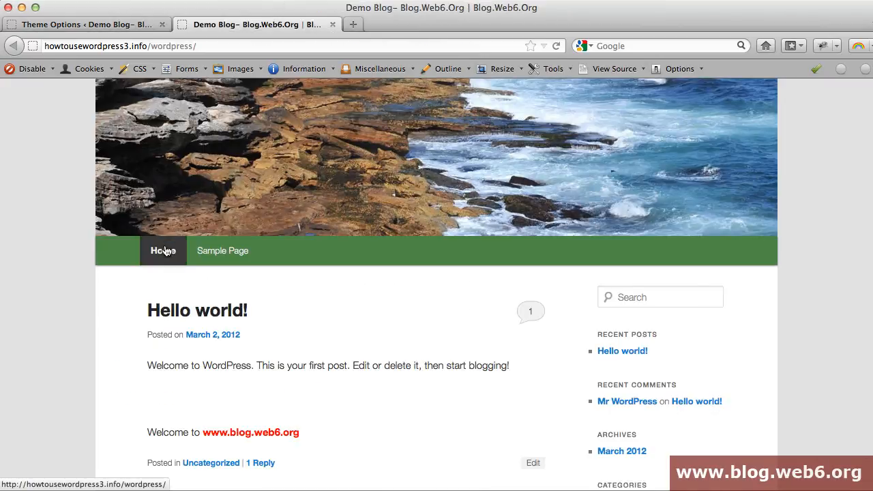
pyautogui.click(85, 24)
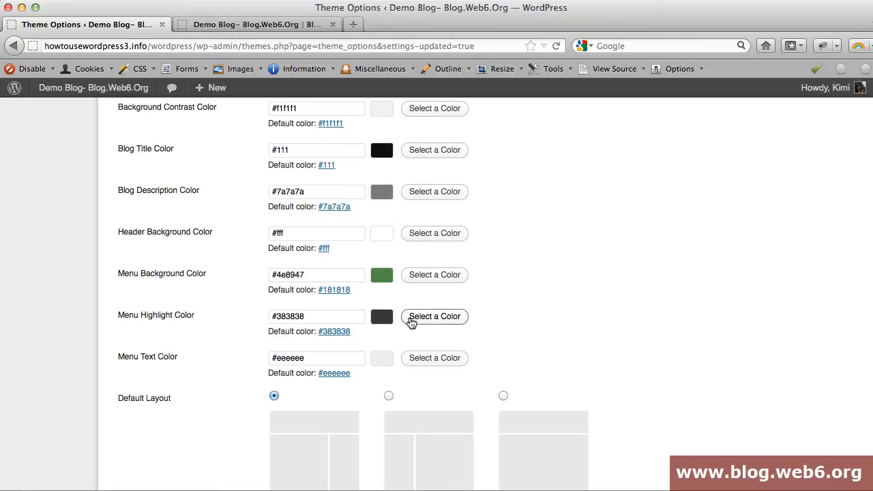
# Set the Menu Highlight Color to orange #e8ae44
pyautogui.click(434, 316)
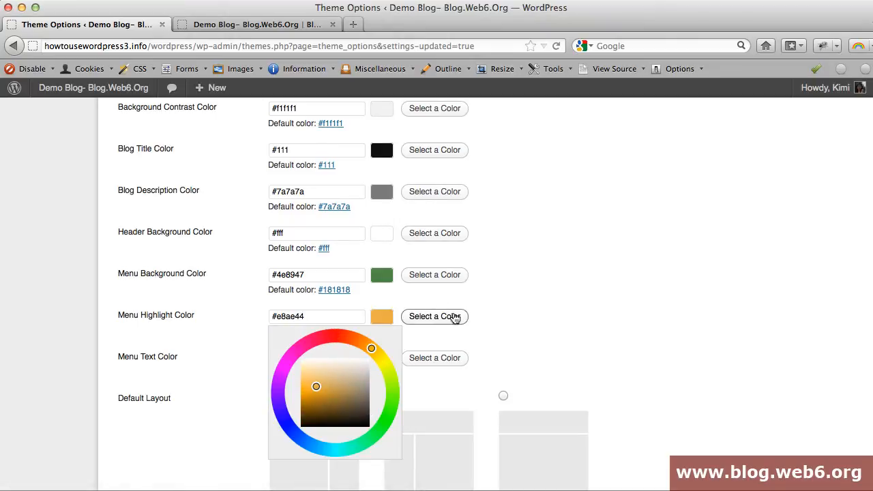
pyautogui.scroll(-3)
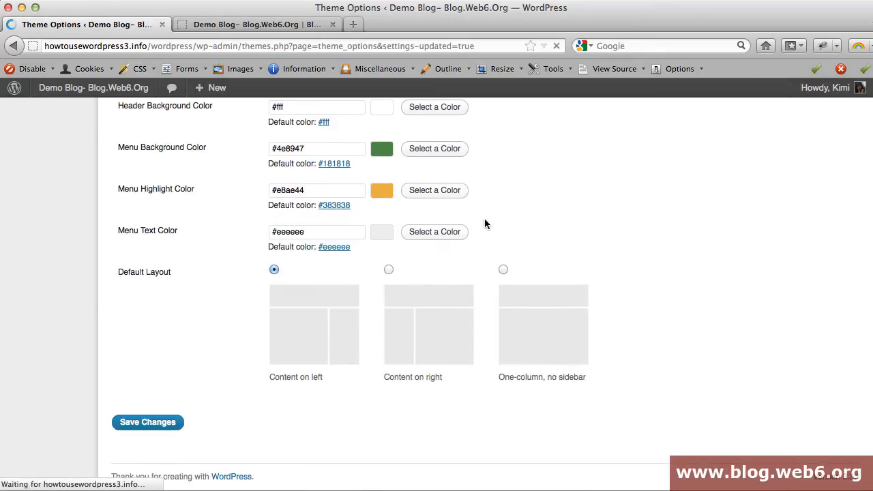
# Reload the blog front page so hovered menu items light up orange
pyautogui.click(256, 25)
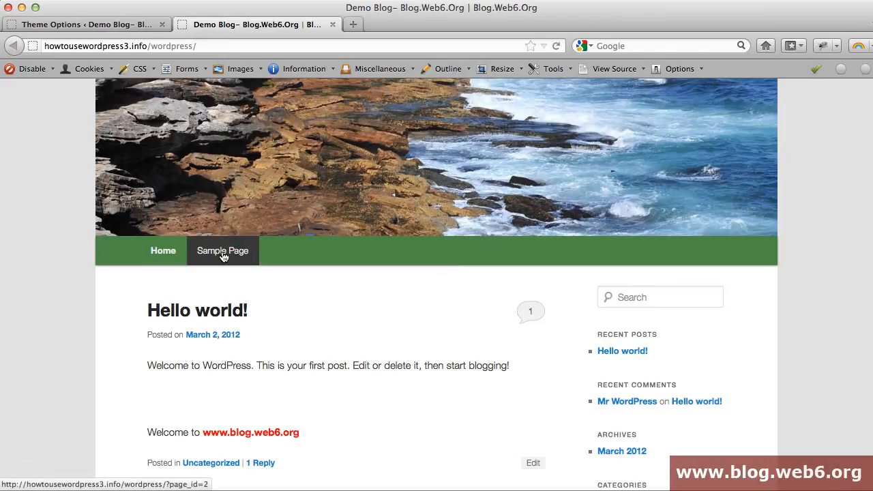
pyautogui.click(223, 250)
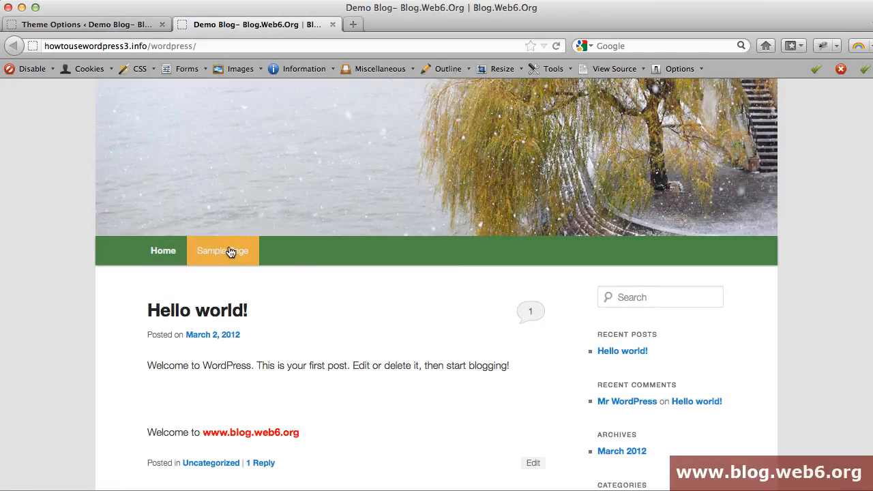
pyautogui.moveTo(163, 251)
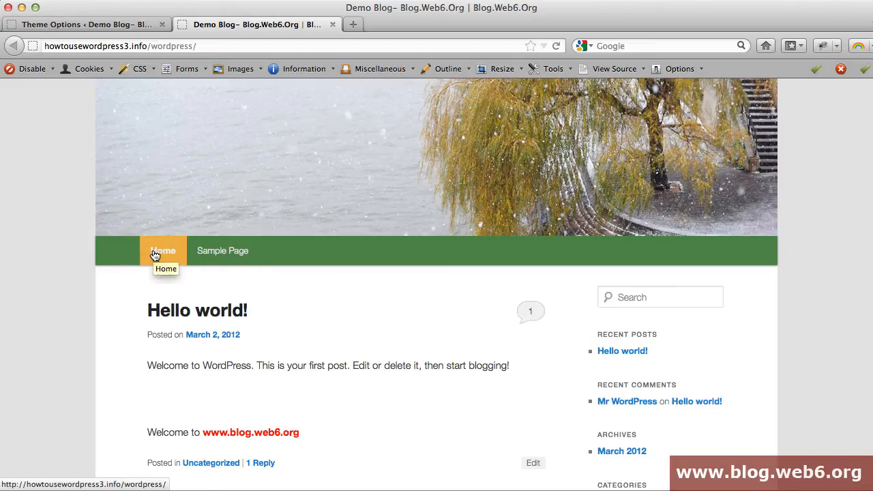
pyautogui.moveTo(420, 314)
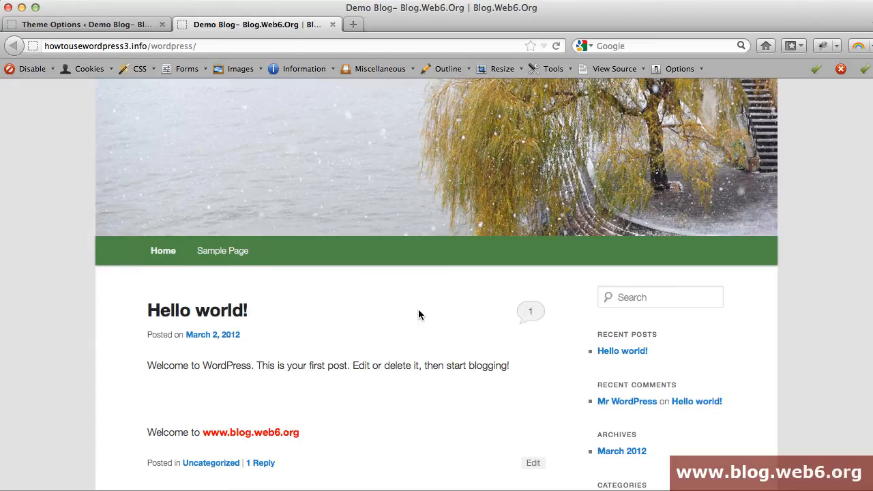
# Enable custom header image height in Theme Extensions, exposing the 288-pixel field
pyautogui.click(86, 24)
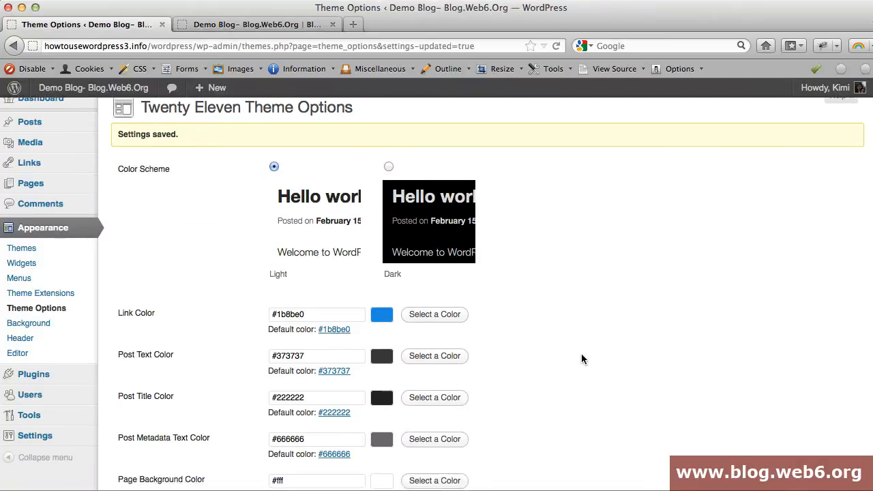
pyautogui.scroll(-3)
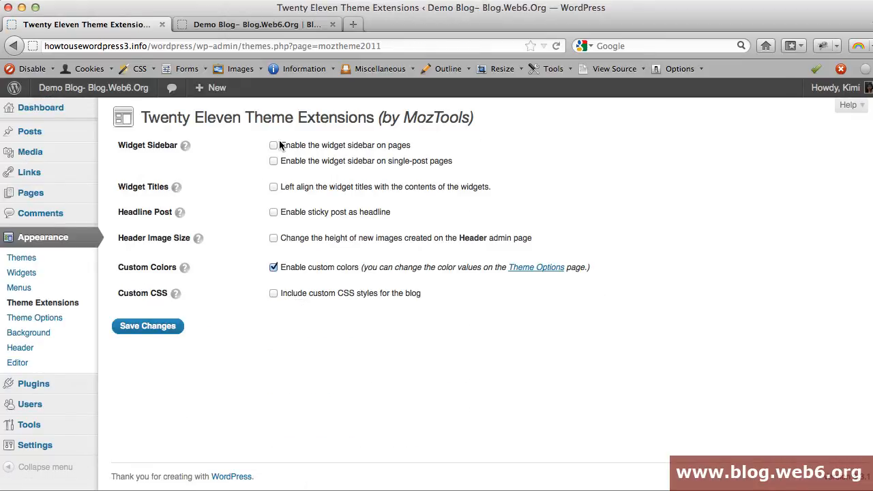
pyautogui.moveTo(324, 133)
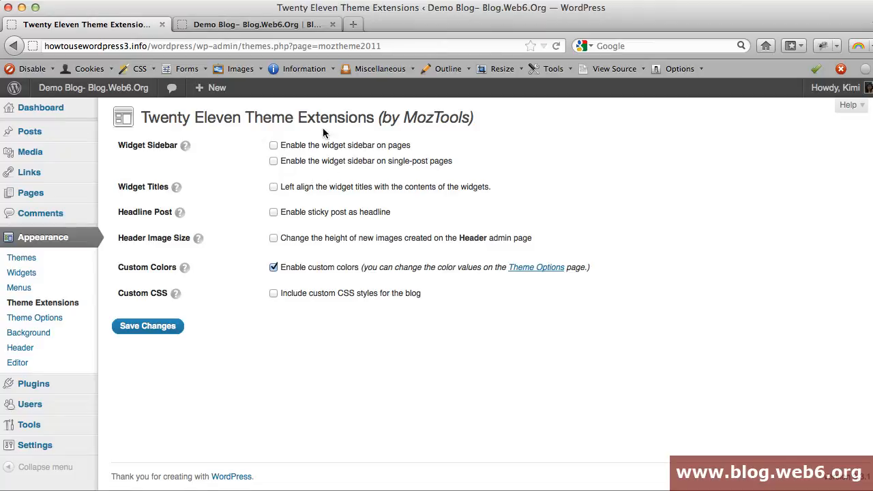
pyautogui.moveTo(354, 330)
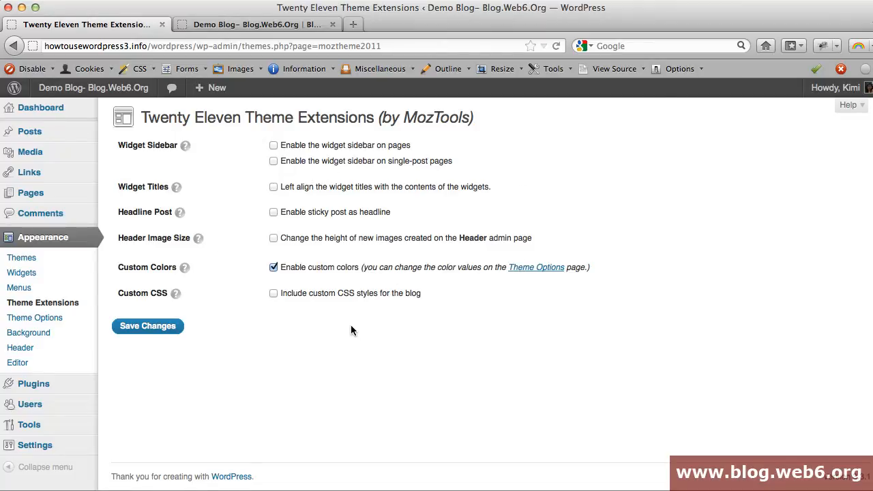
pyautogui.moveTo(244, 164)
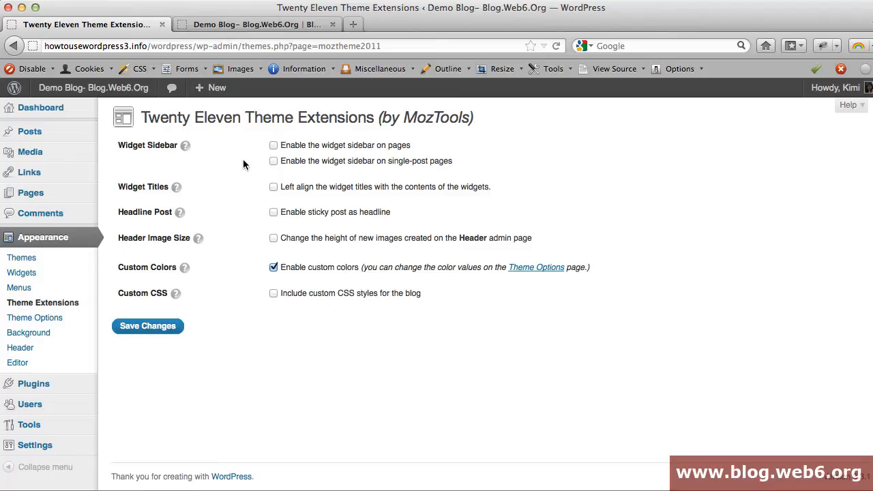
pyautogui.moveTo(153, 239)
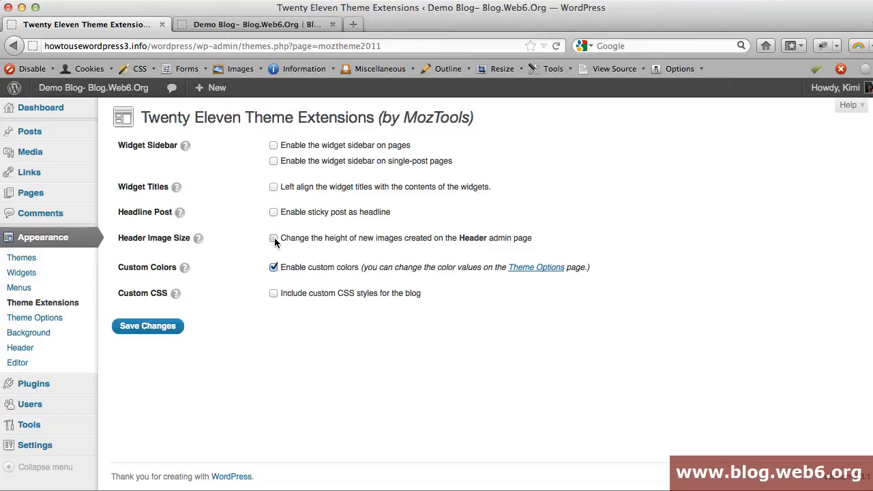
pyautogui.click(273, 237)
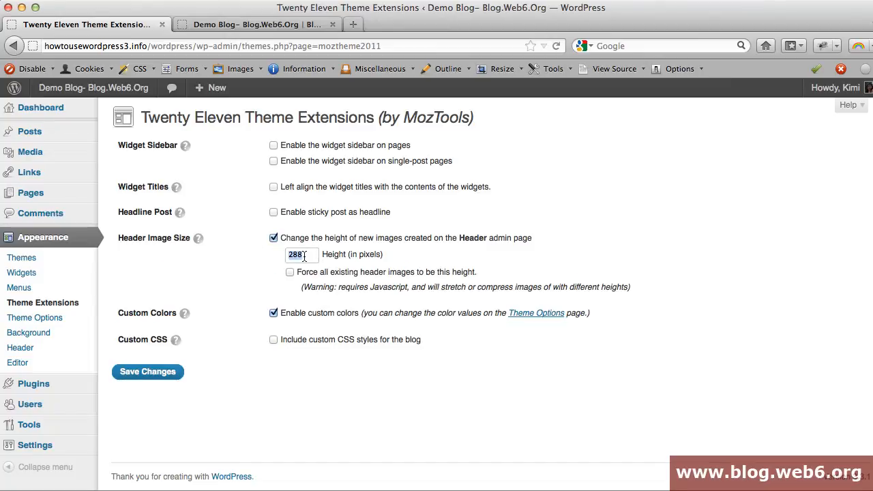
pyautogui.moveTo(348, 257)
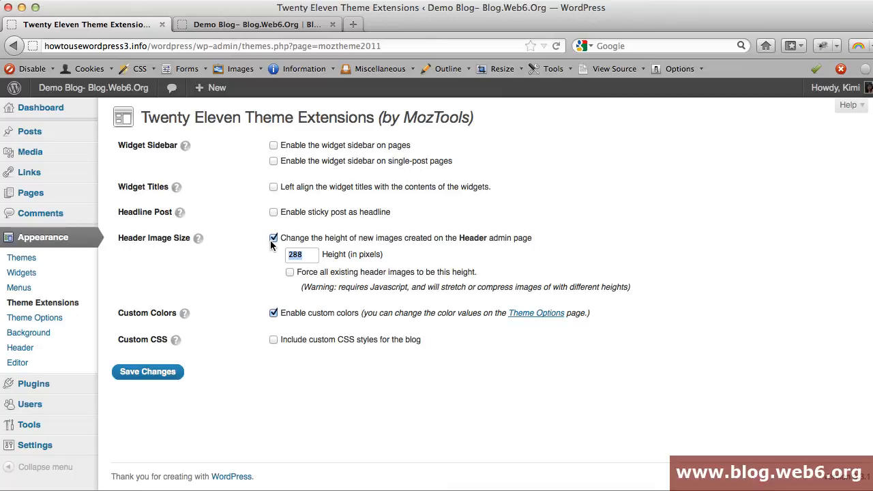
pyautogui.moveTo(273, 243)
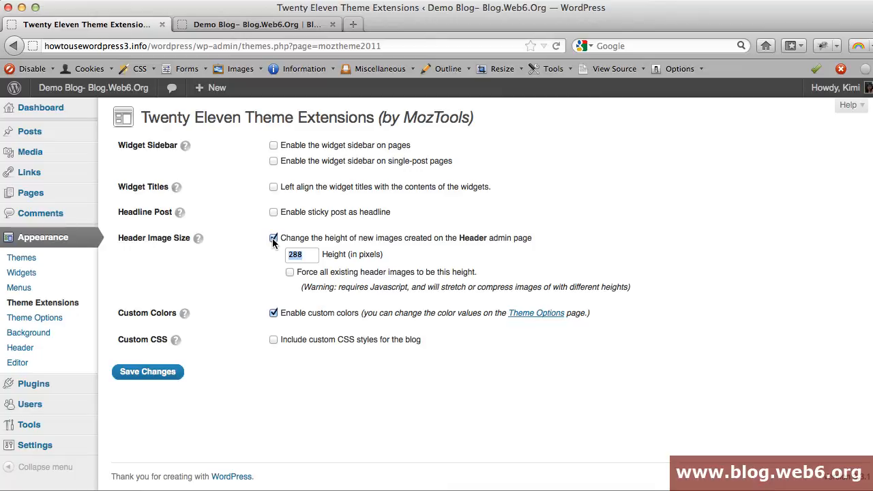
# Turn the header image height option back off
pyautogui.click(274, 238)
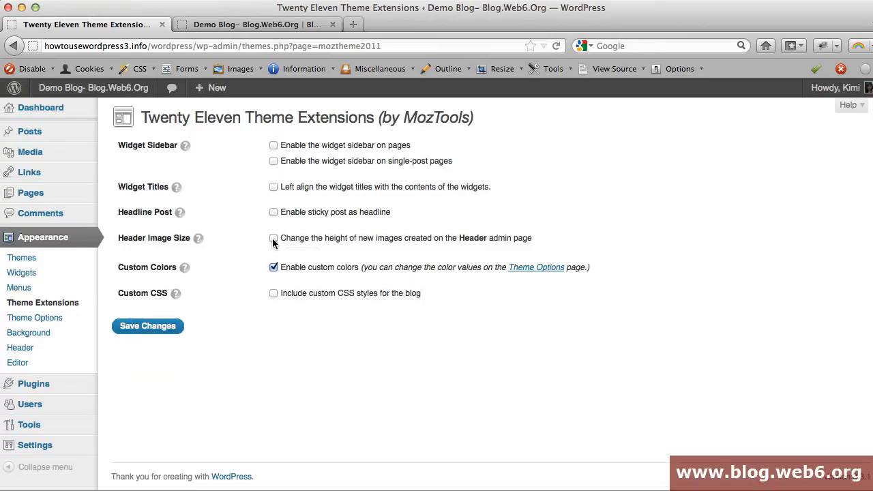
pyautogui.moveTo(276, 161)
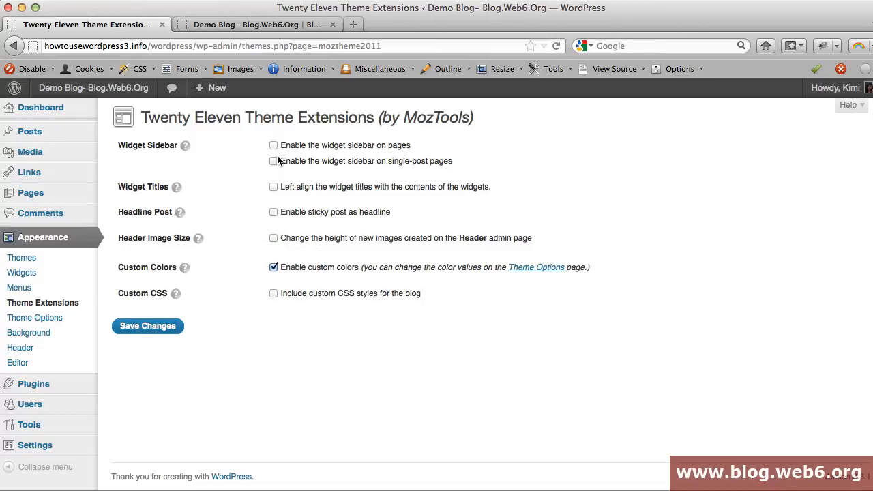
pyautogui.moveTo(354, 169)
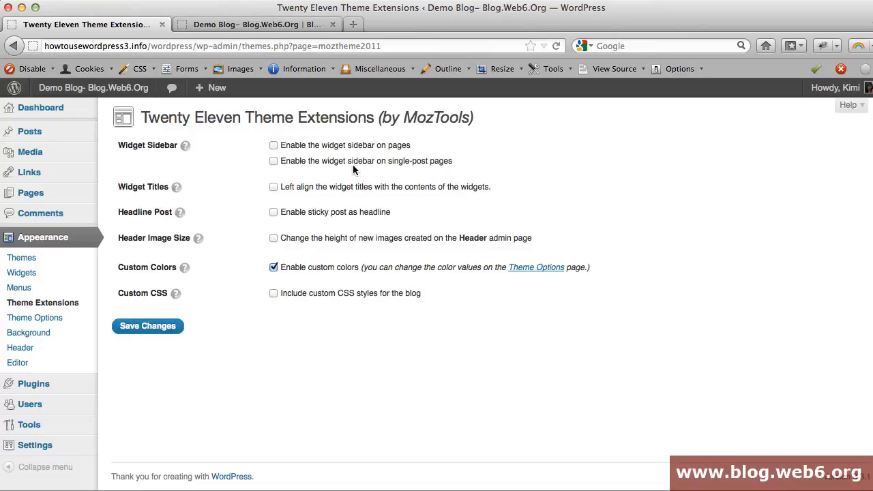
pyautogui.moveTo(388, 153)
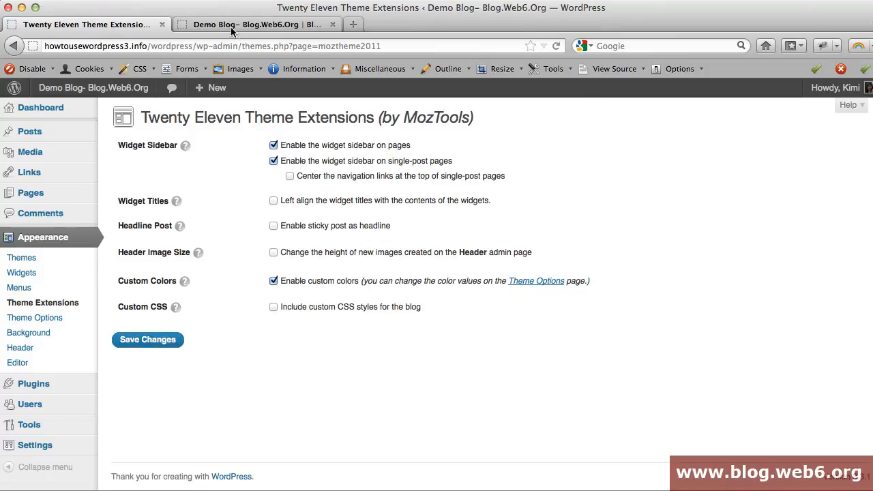
# View the Hello world! post with its green menu and widget sidebar
pyautogui.click(246, 25)
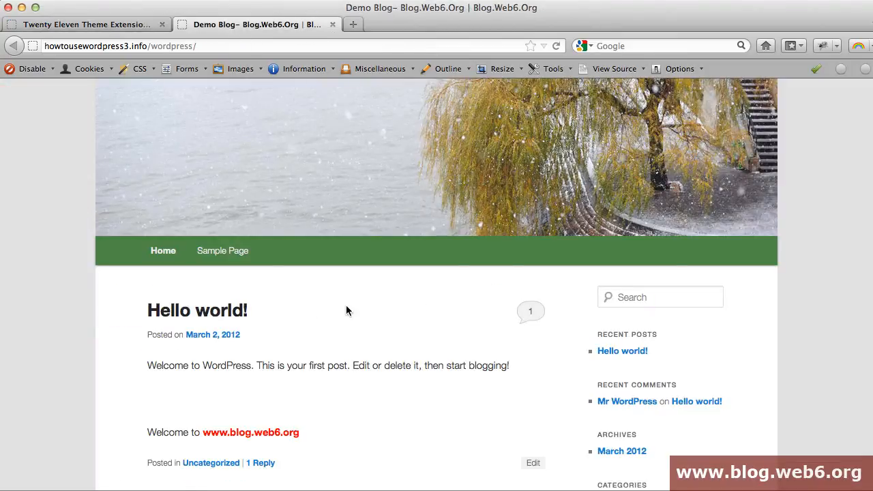
pyautogui.scroll(-3)
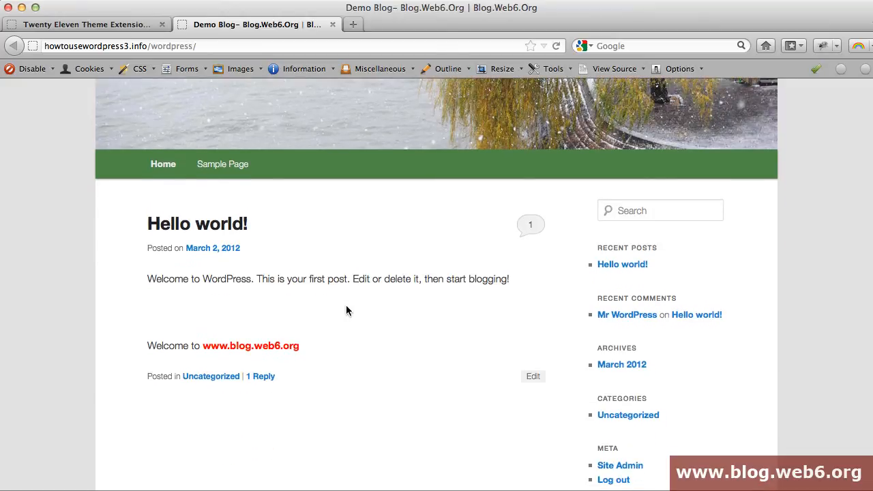
pyautogui.moveTo(321, 229)
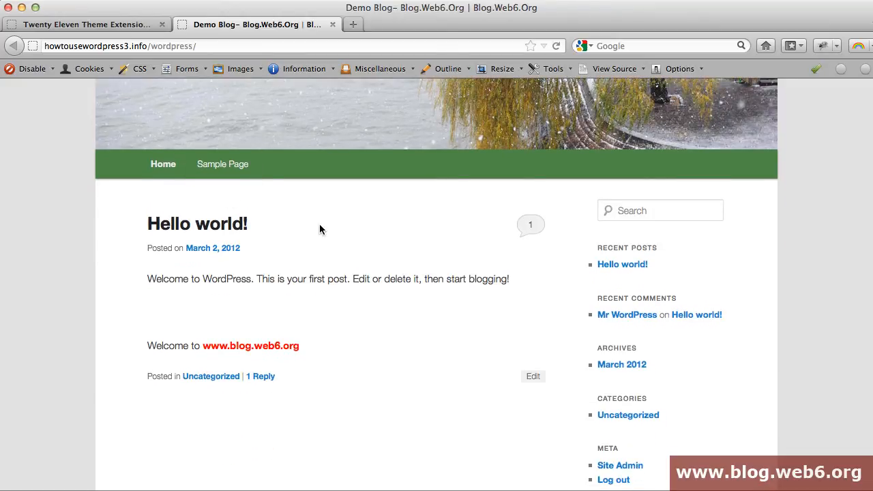
pyautogui.moveTo(648, 268)
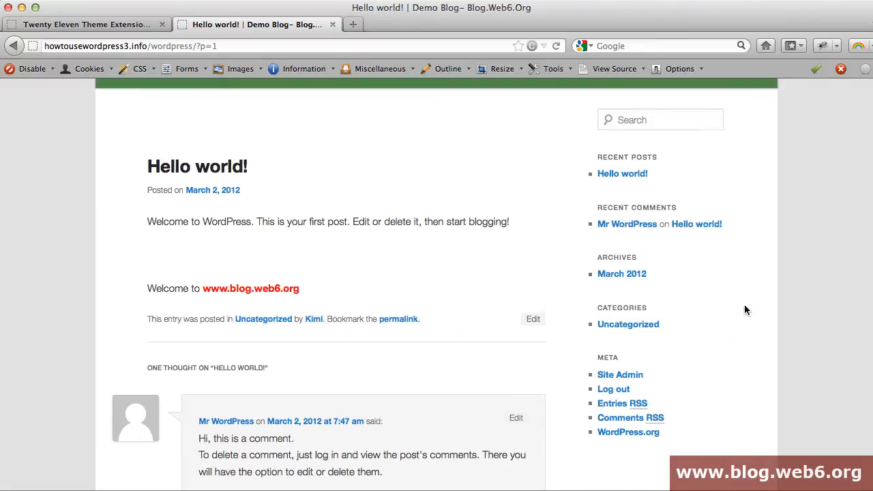
pyautogui.scroll(3)
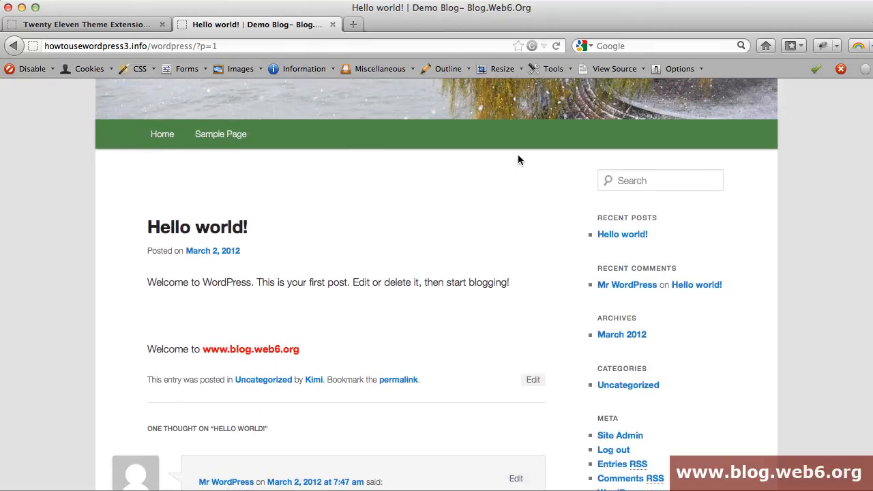
pyautogui.moveTo(598, 223)
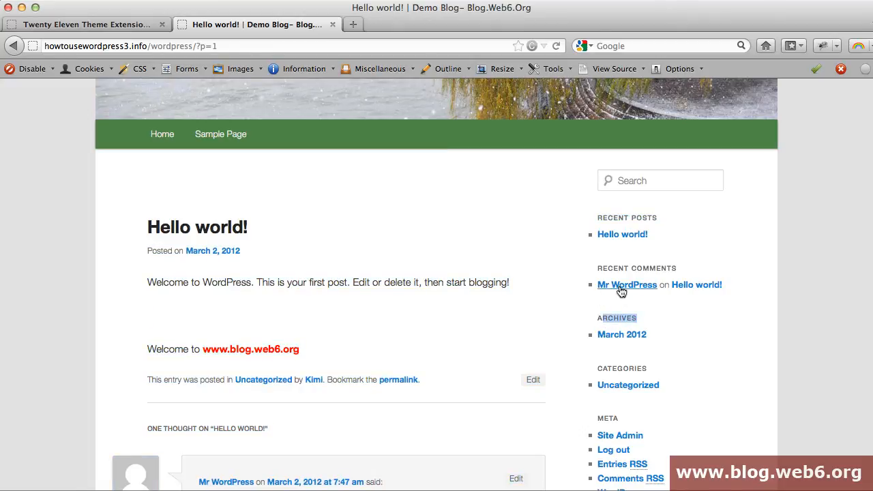
pyautogui.moveTo(210, 39)
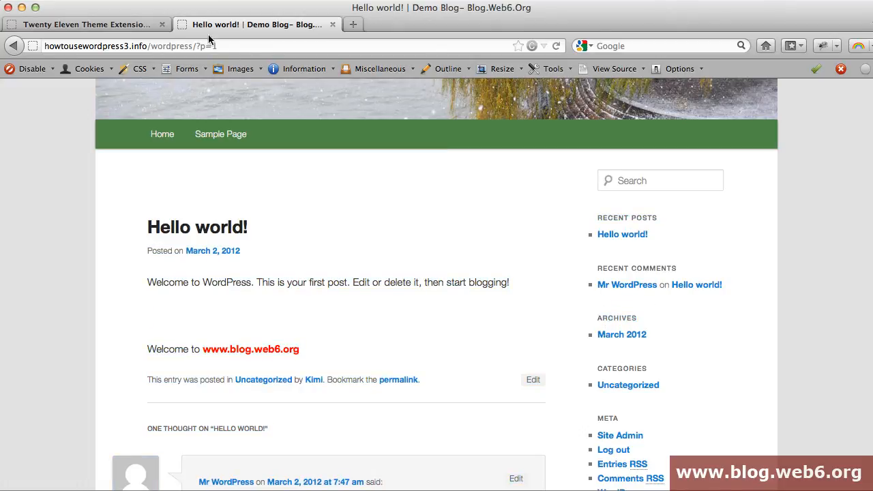
# Turn on left-aligned widget titles in Theme Extensions
pyautogui.click(85, 24)
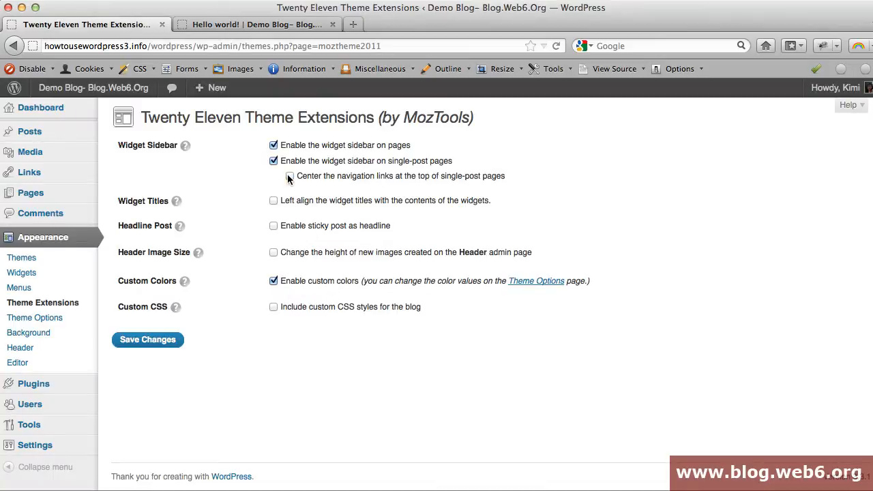
pyautogui.click(273, 200)
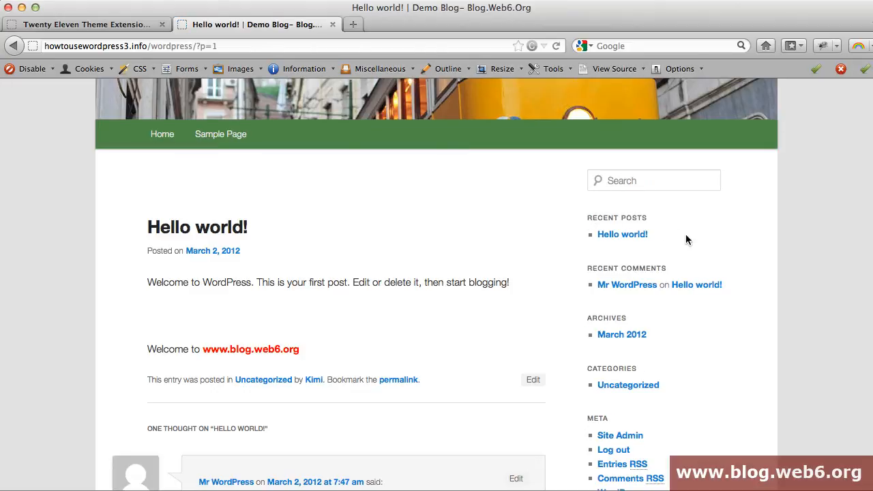
pyautogui.moveTo(588, 229)
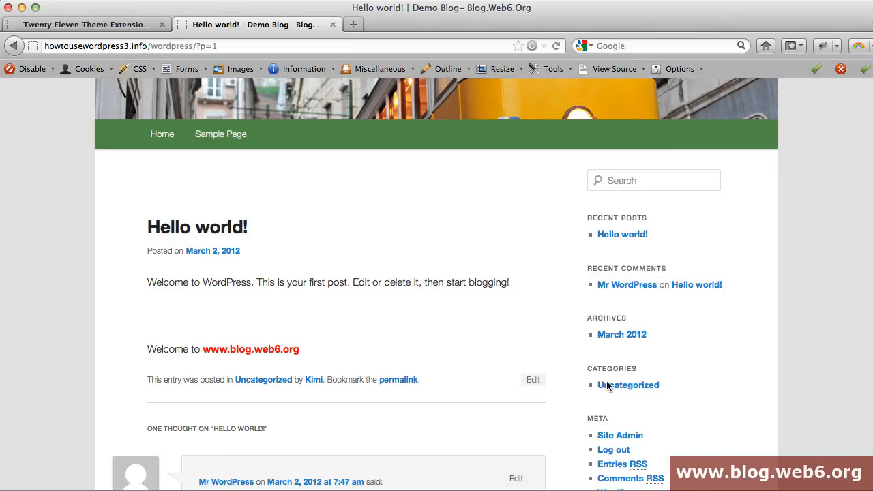
pyautogui.moveTo(419, 208)
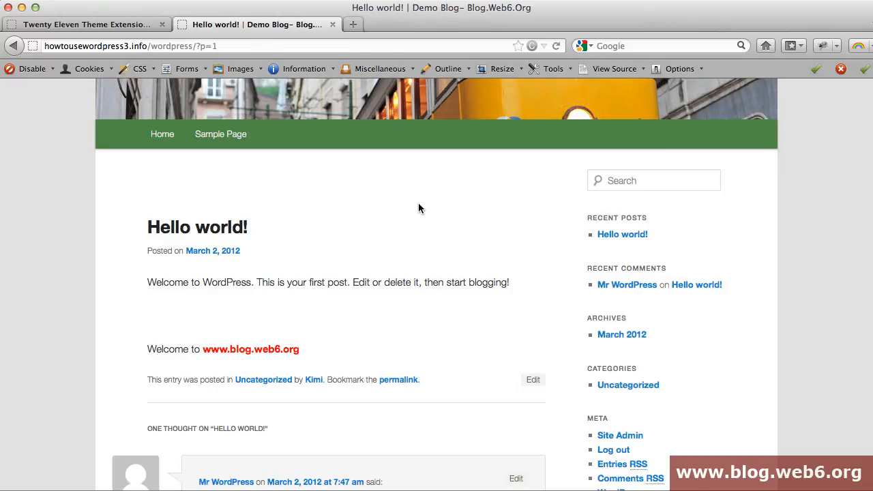
# Return to the Theme Extensions settings tab in the admin
pyautogui.click(82, 24)
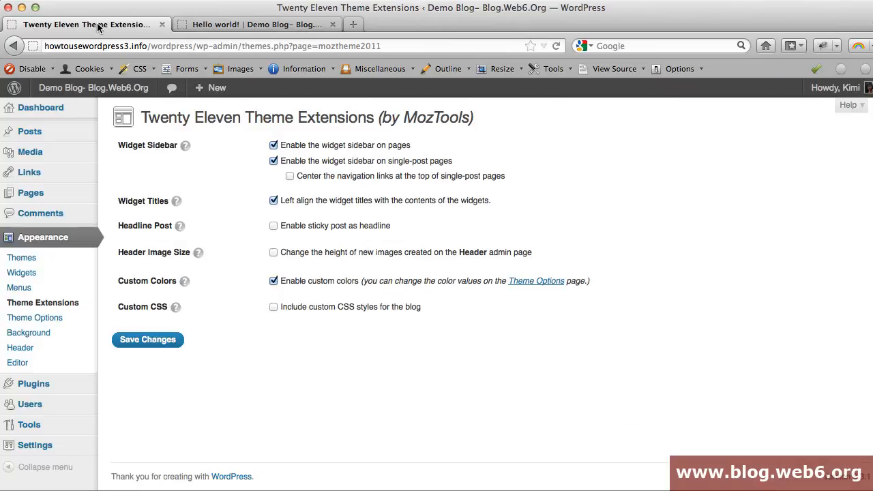
pyautogui.moveTo(748, 360)
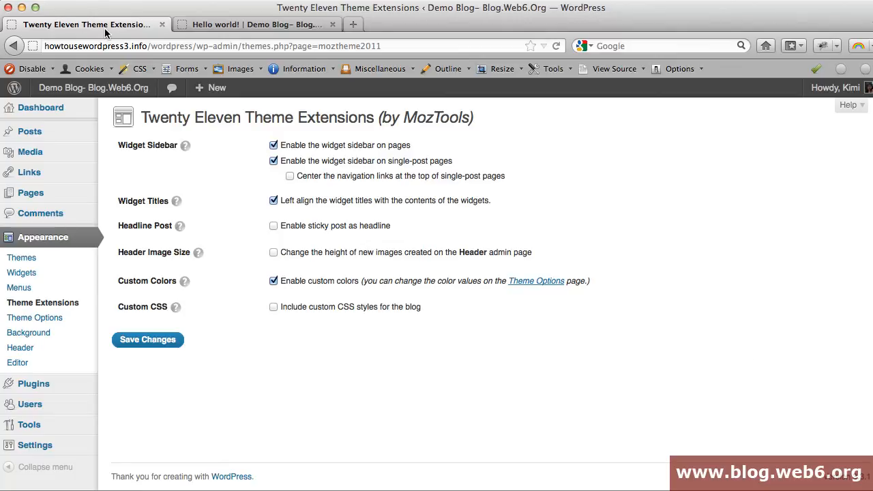
pyautogui.moveTo(31, 131)
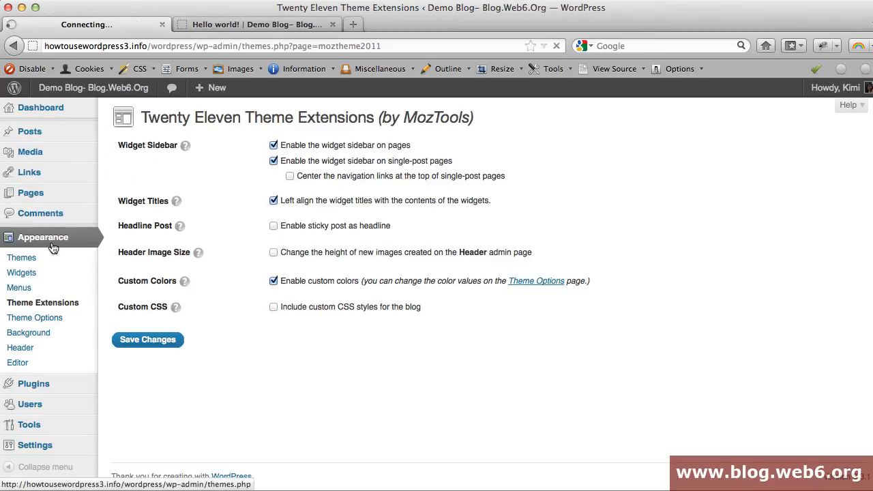
# Activate the MyNewTwentyEleven child theme from the Manage Themes page
pyautogui.click(21, 257)
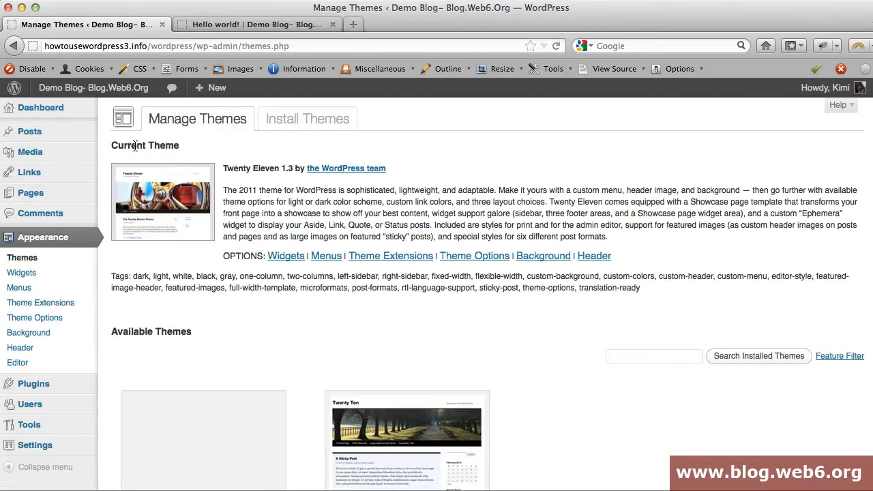
pyautogui.scroll(-3)
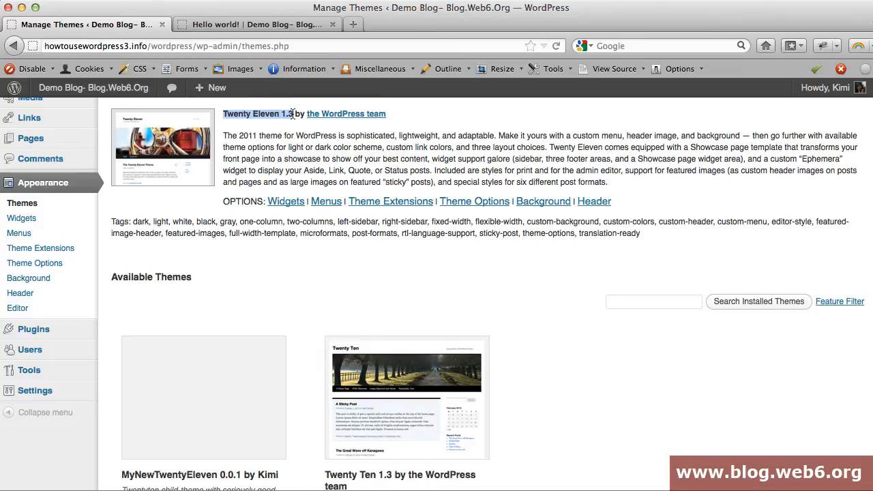
pyautogui.scroll(-3)
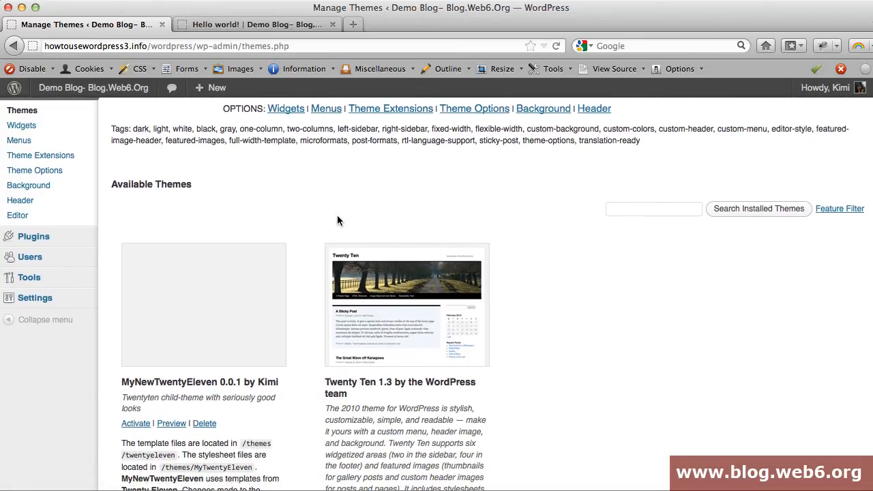
pyautogui.scroll(-3)
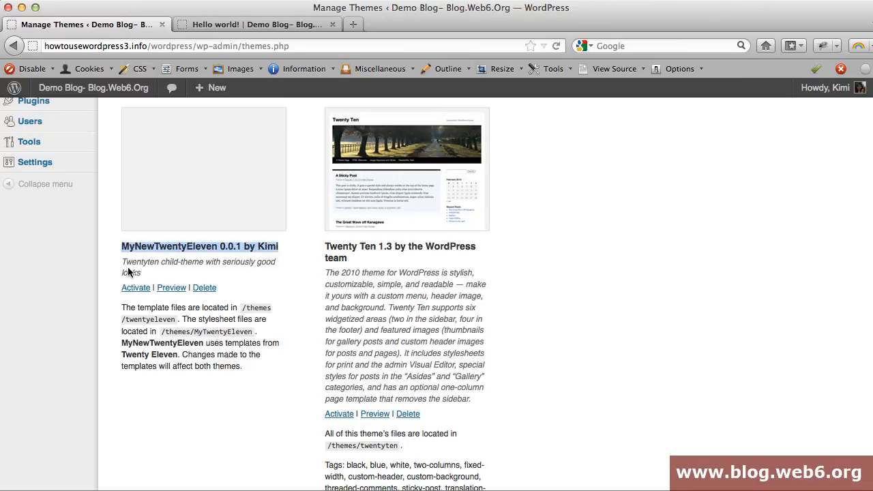
pyautogui.click(135, 288)
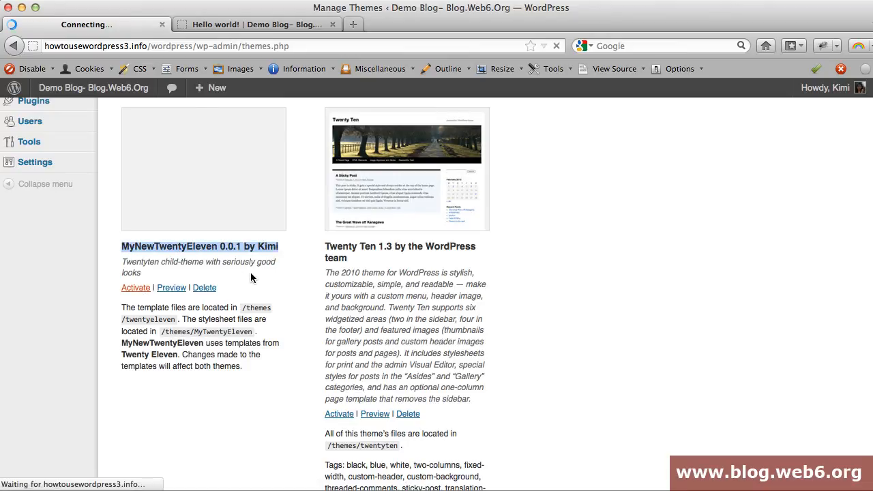
# Review the child theme's Theme Options down to the green Menu Background Color, then return to the post
pyautogui.click(135, 287)
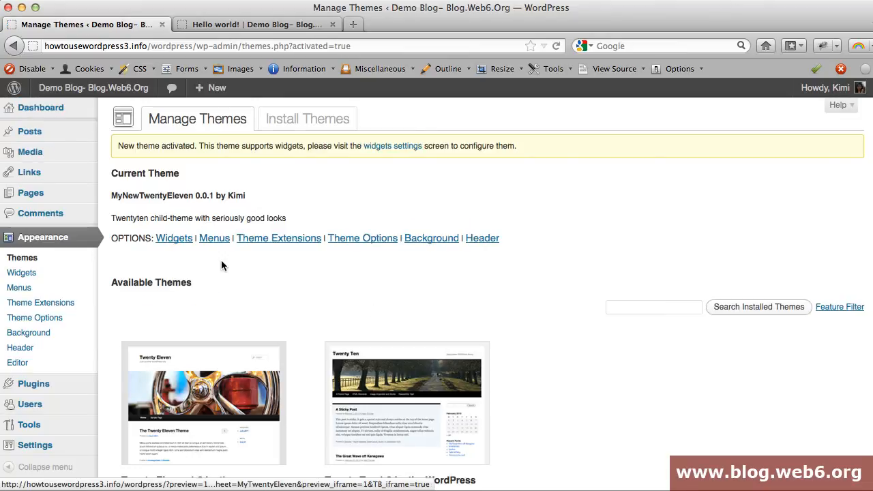
pyautogui.moveTo(112, 176)
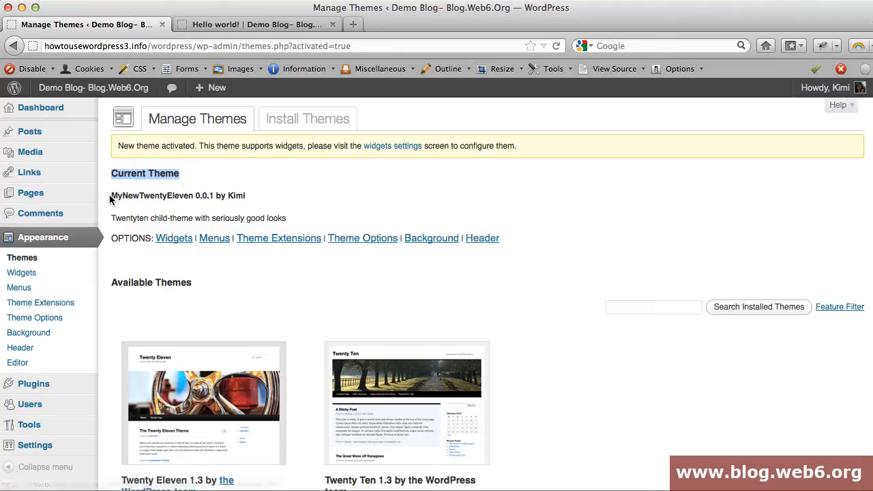
pyautogui.moveTo(40, 302)
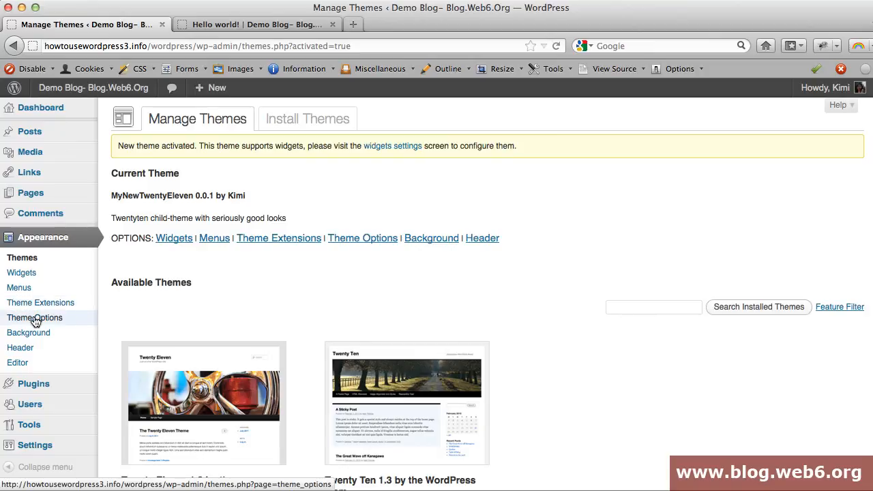
pyautogui.click(34, 317)
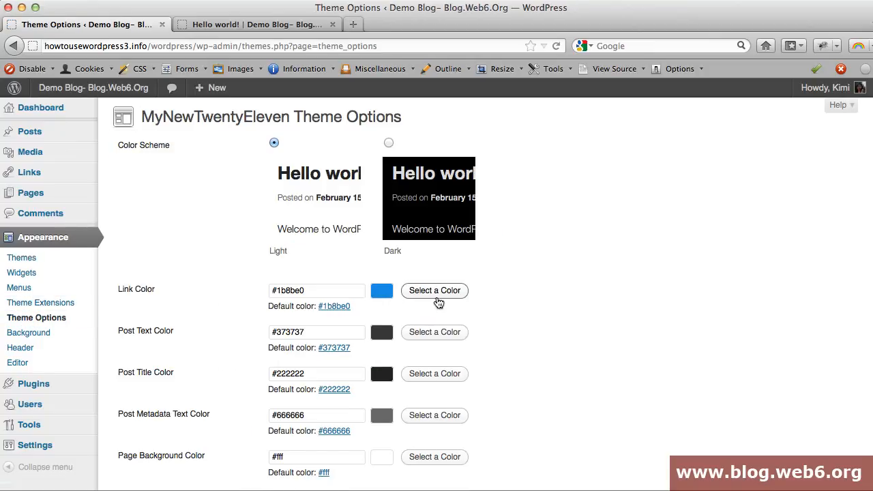
pyautogui.scroll(-3)
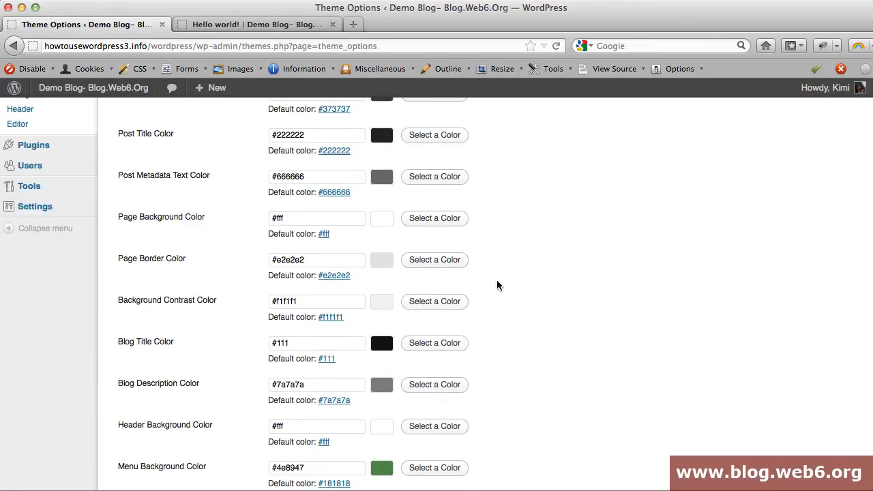
pyautogui.click(256, 24)
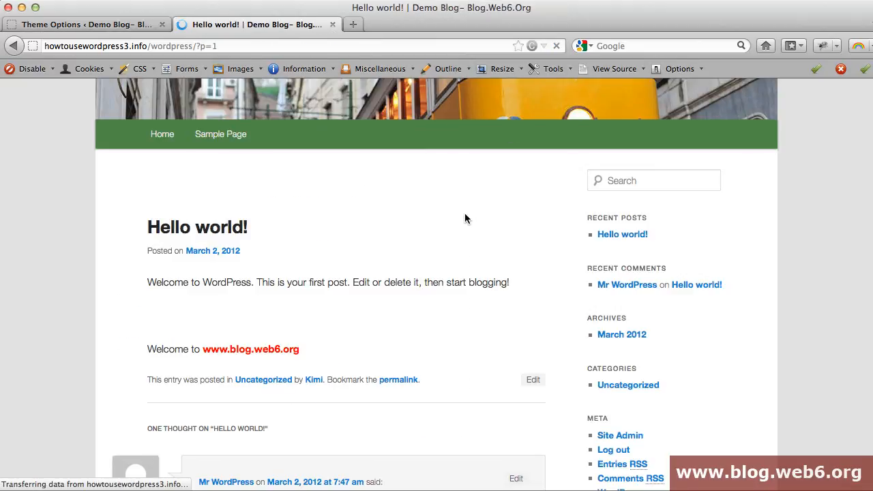
# Scroll the Hello world! post to inspect the red logo header, green menu and widget sidebar
pyautogui.scroll(3)
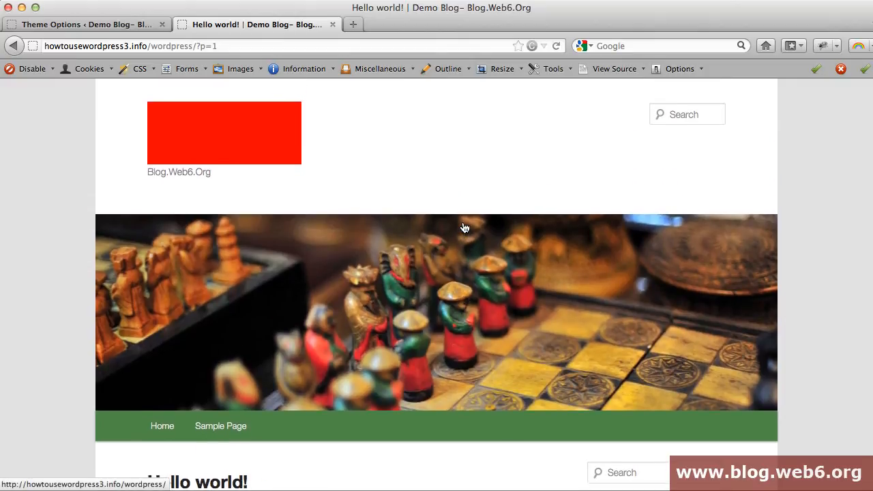
pyautogui.moveTo(316, 147)
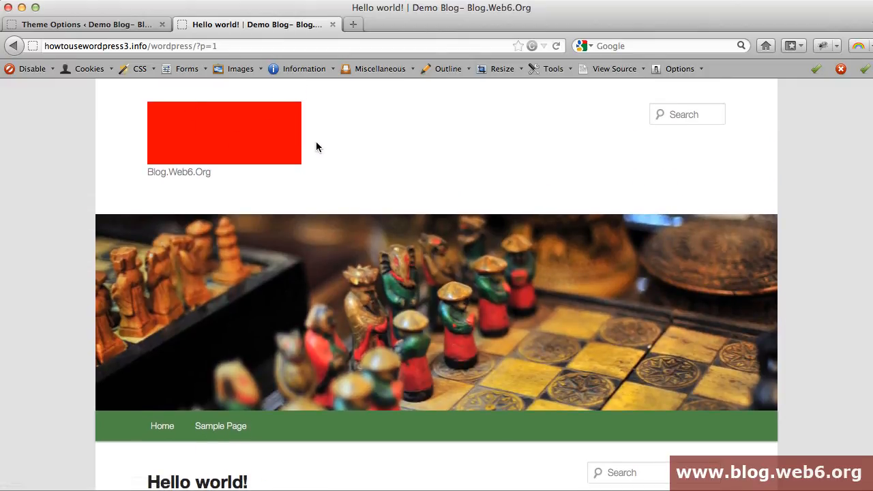
pyautogui.moveTo(354, 148)
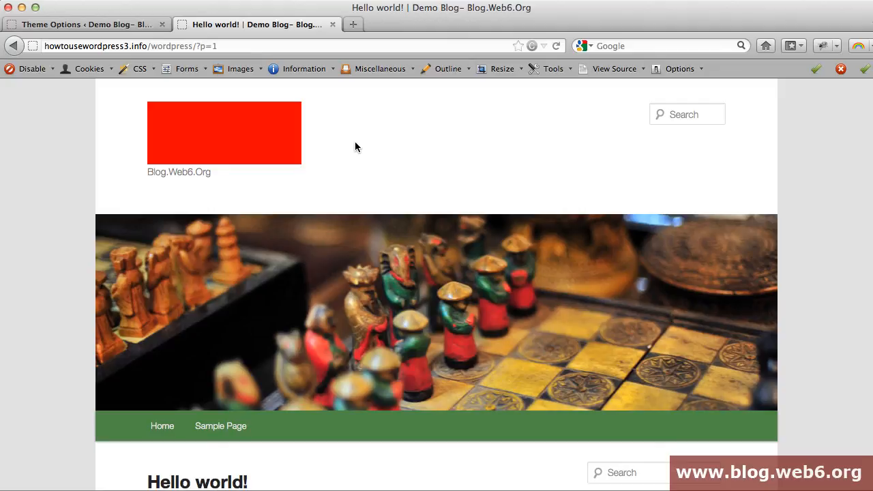
pyautogui.moveTo(314, 142)
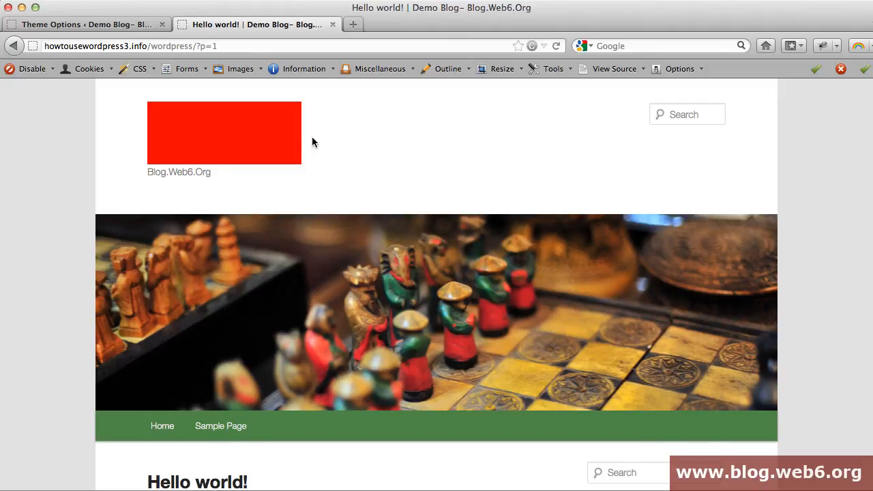
pyautogui.moveTo(393, 148)
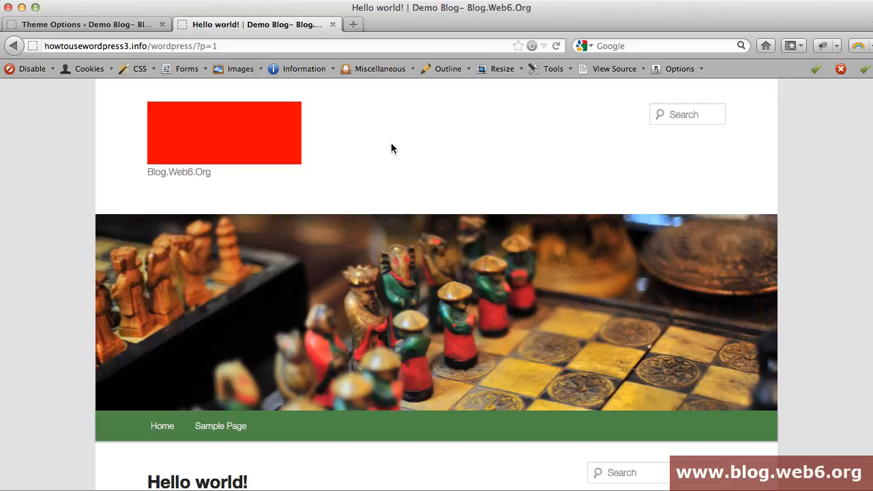
pyautogui.moveTo(214, 138)
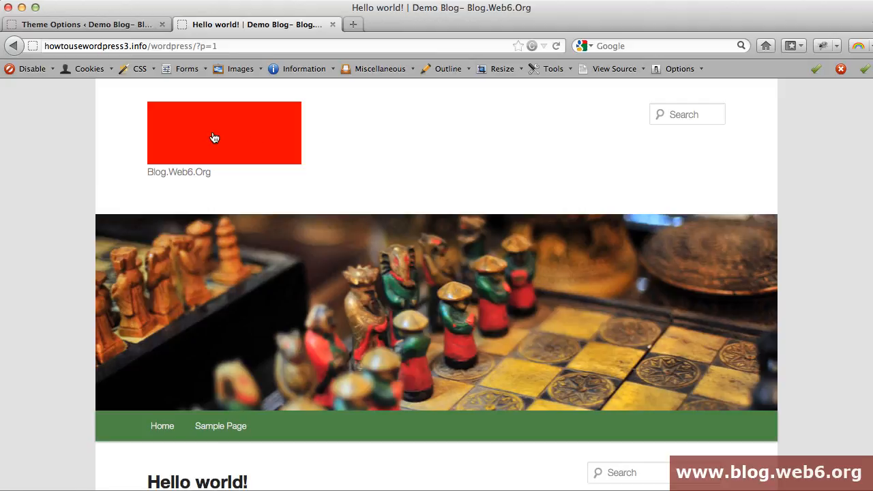
pyautogui.moveTo(271, 141)
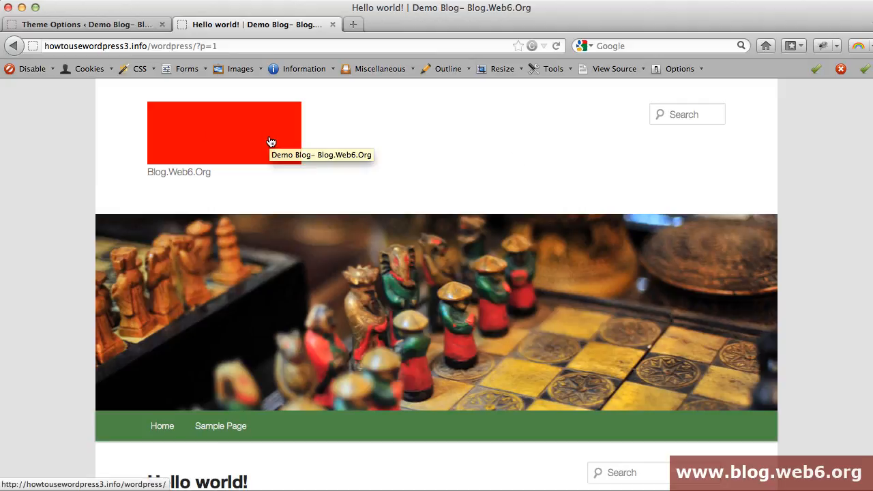
pyautogui.scroll(-3)
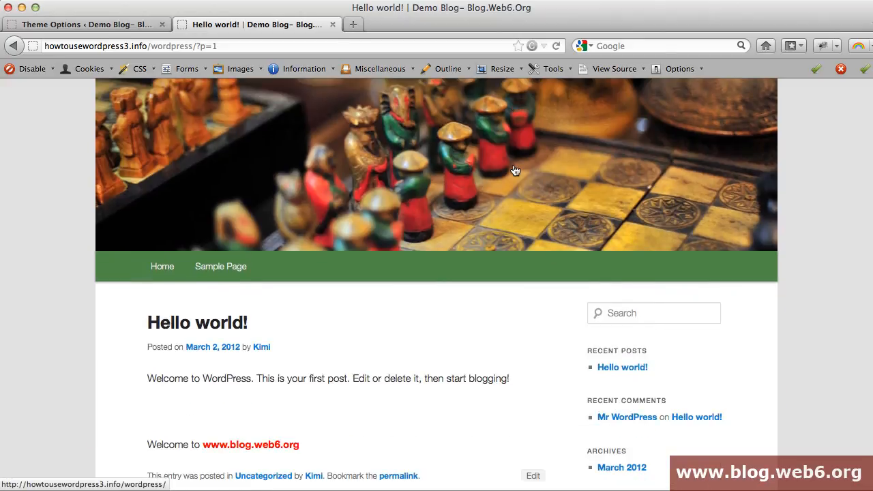
pyautogui.scroll(-3)
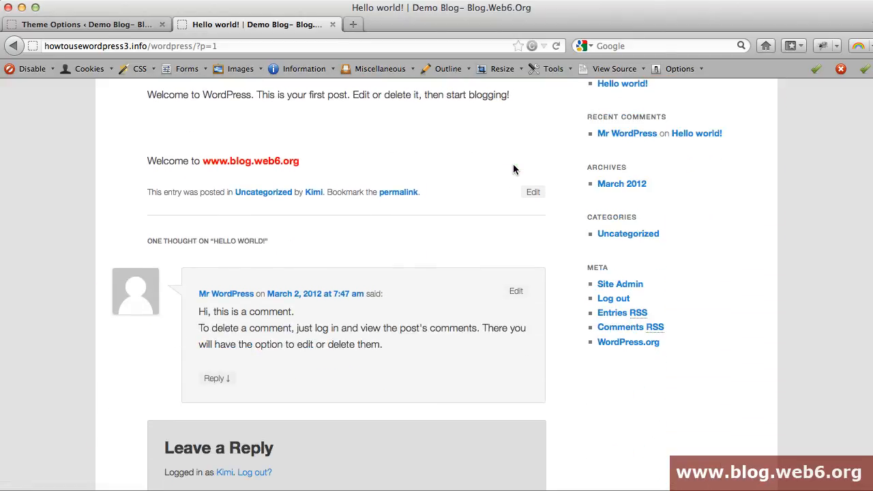